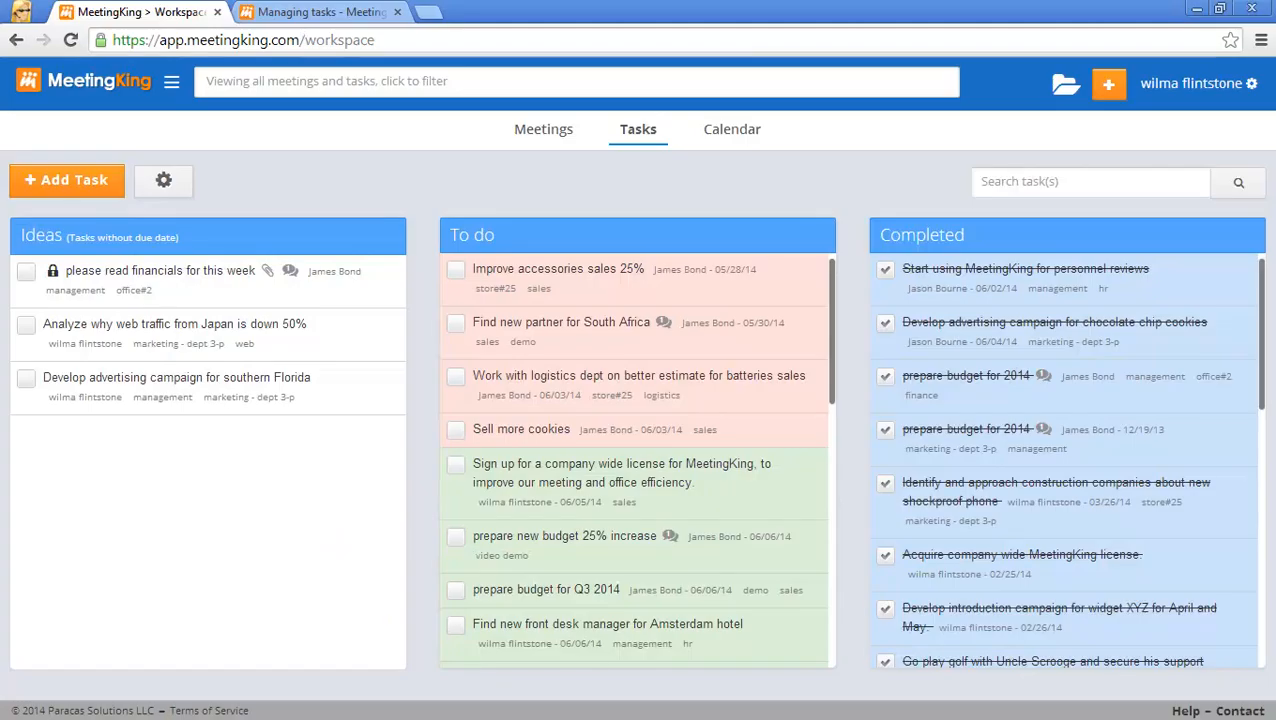
{"action": "mouse_move", "coordinate": [562, 135]}
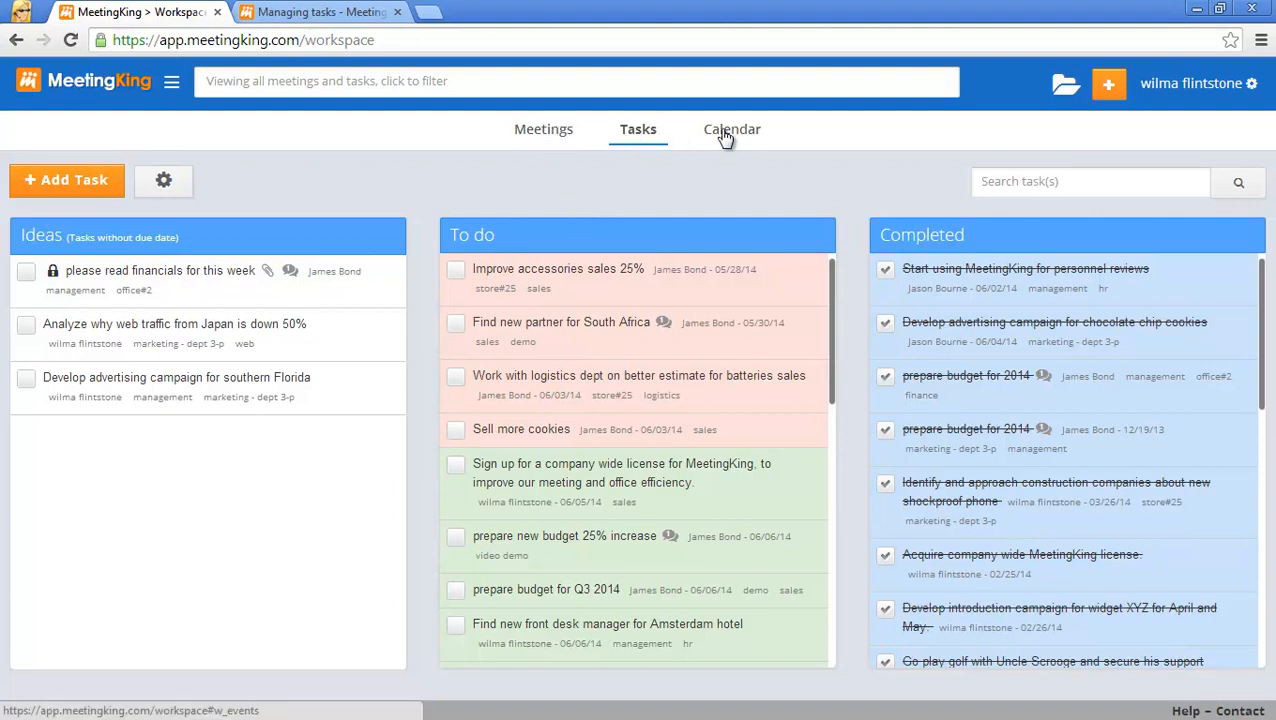
- Glance at the calendar, then open, review and save the 'Sell more cookies' task
{"action": "left_click", "coordinate": [731, 129]}
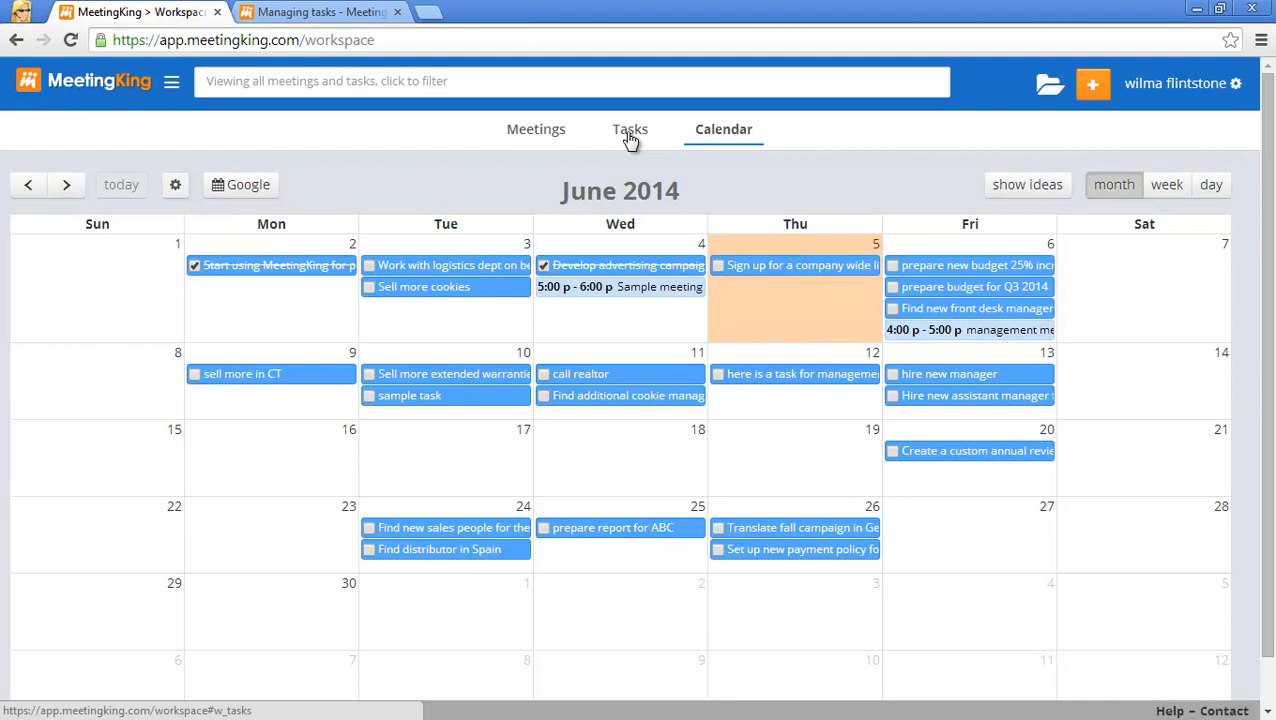
{"action": "mouse_move", "coordinate": [629, 130]}
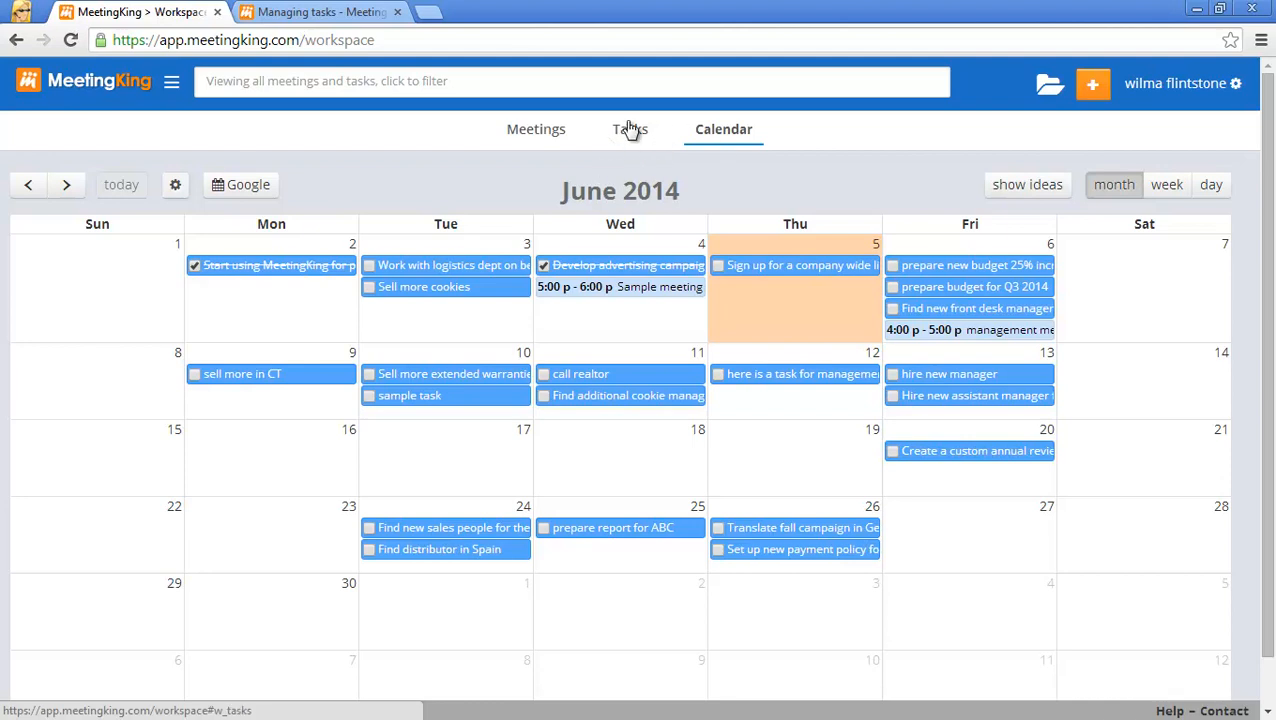
{"action": "left_click", "coordinate": [629, 129]}
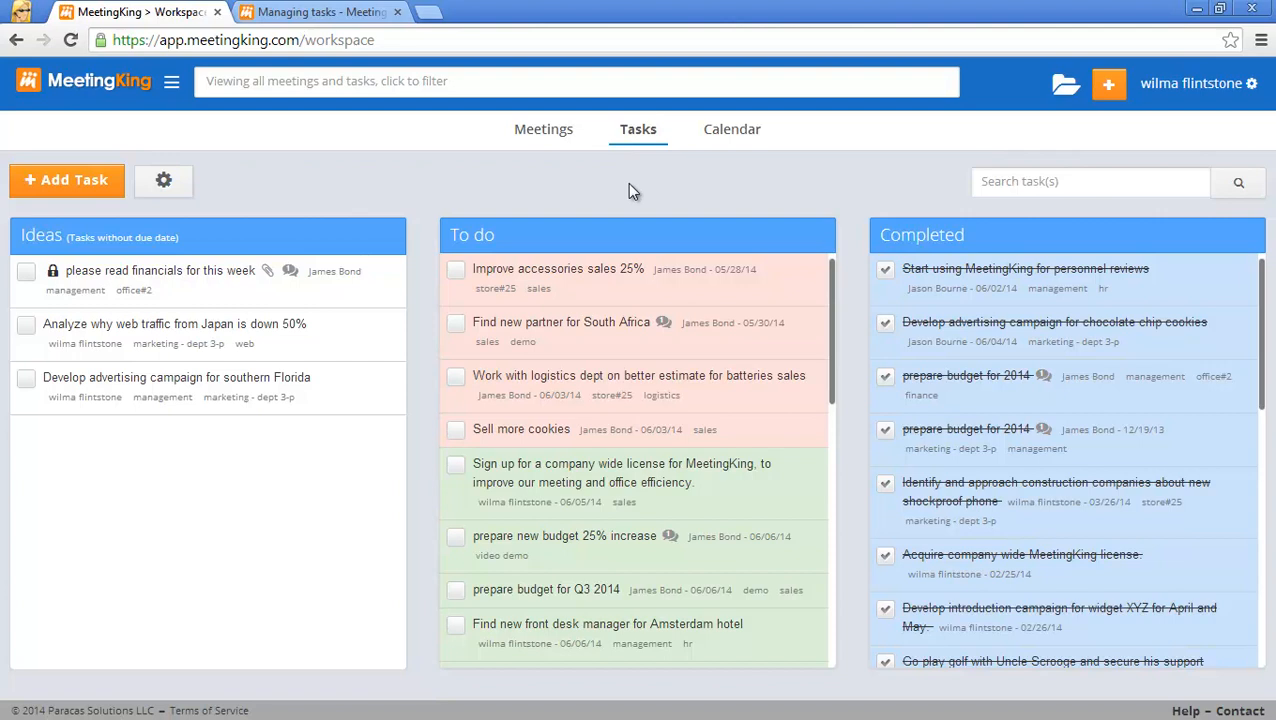
{"action": "mouse_move", "coordinate": [116, 216]}
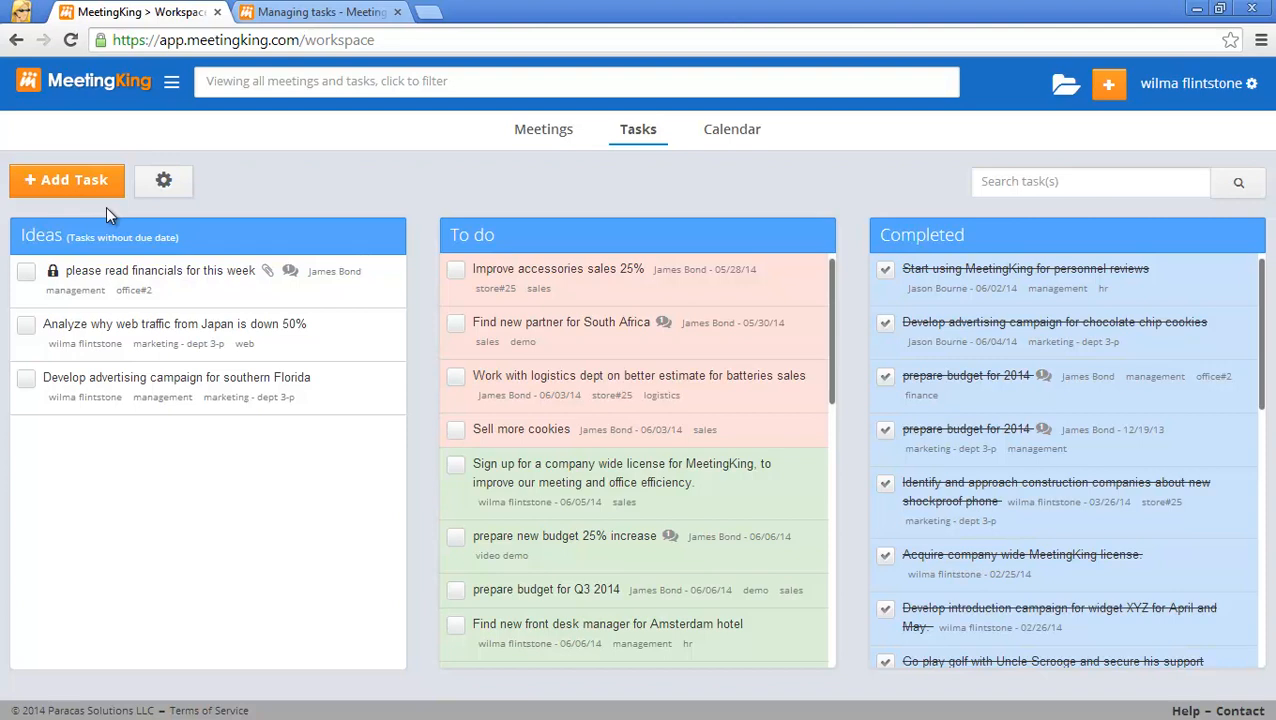
{"action": "mouse_move", "coordinate": [598, 275]}
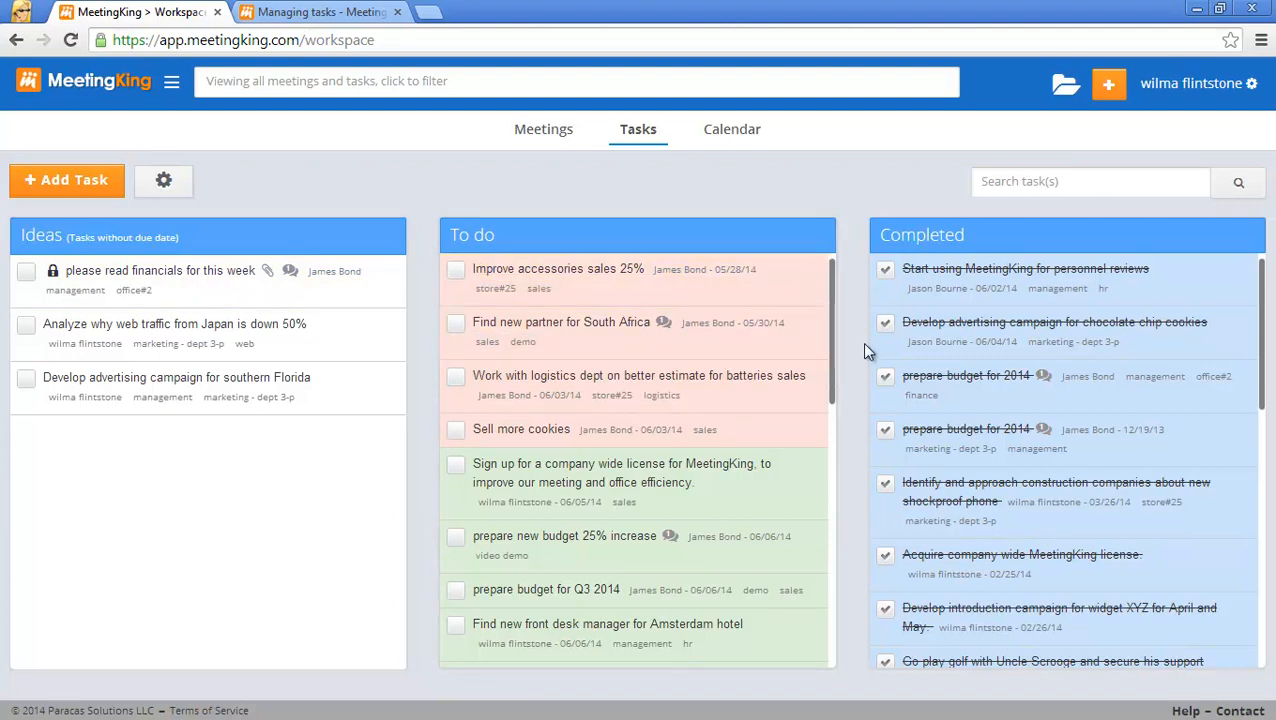
{"action": "mouse_move", "coordinate": [851, 374]}
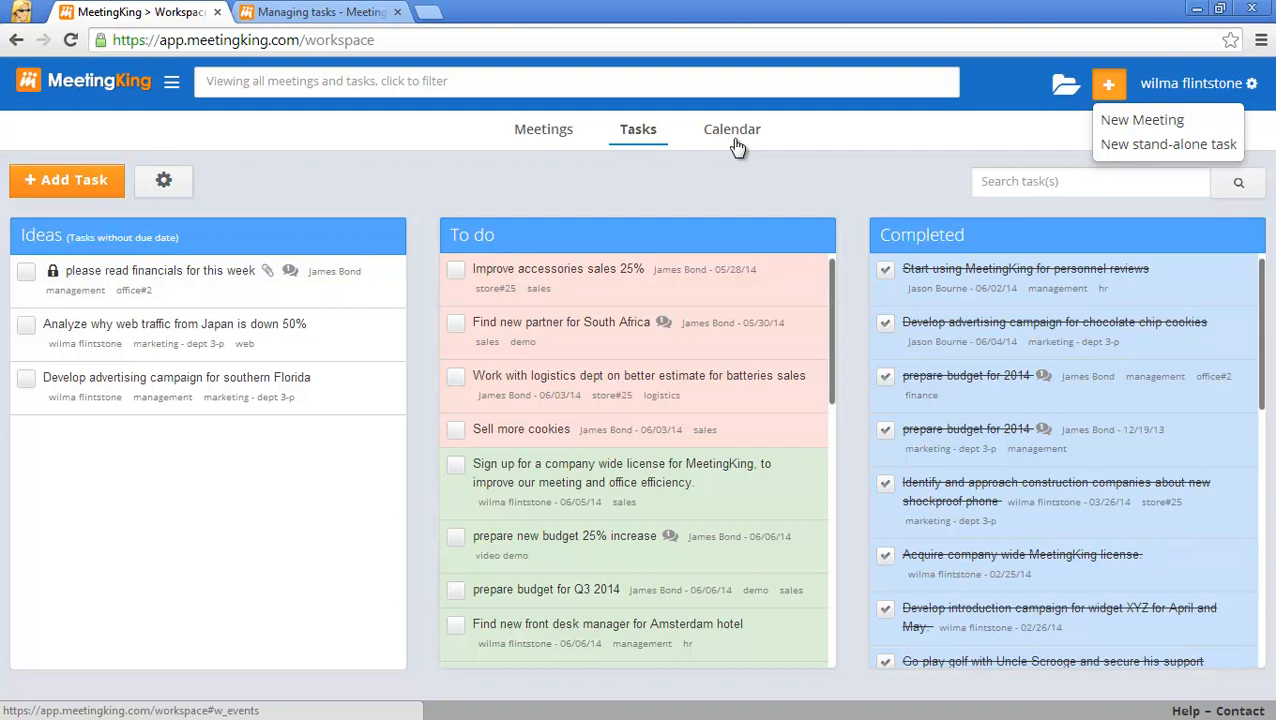
{"action": "mouse_move", "coordinate": [708, 186]}
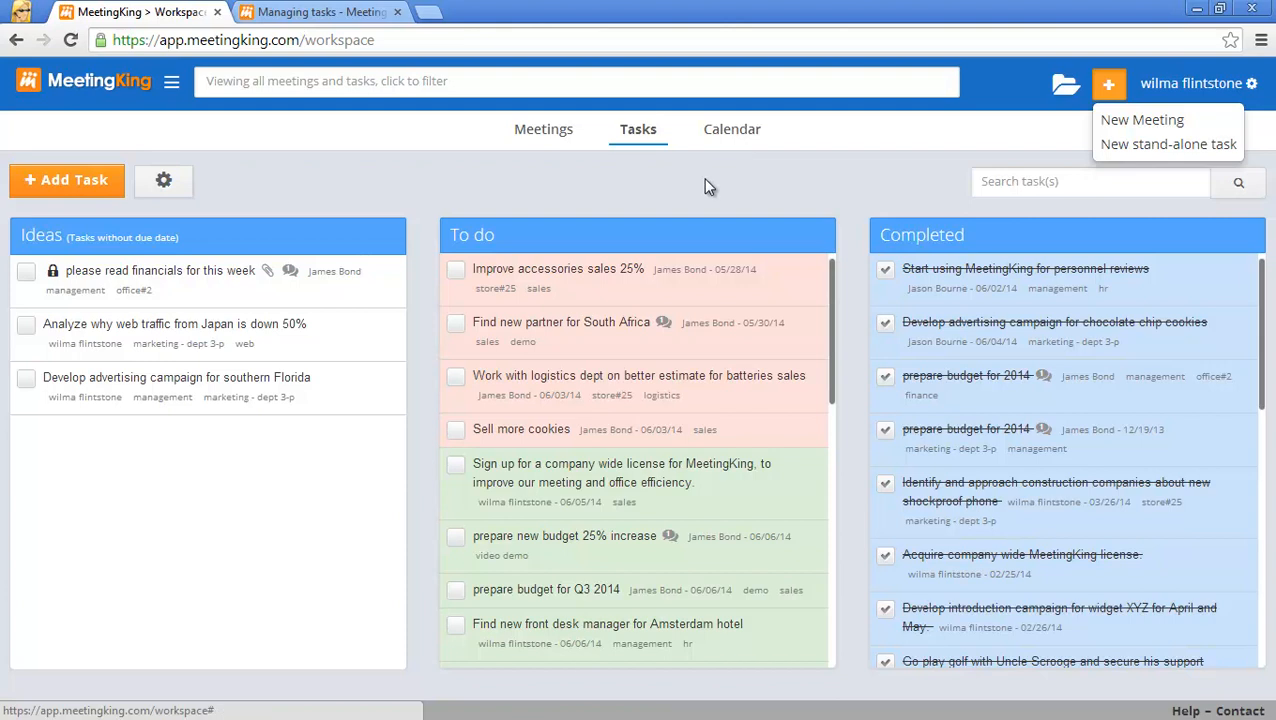
{"action": "mouse_move", "coordinate": [702, 188]}
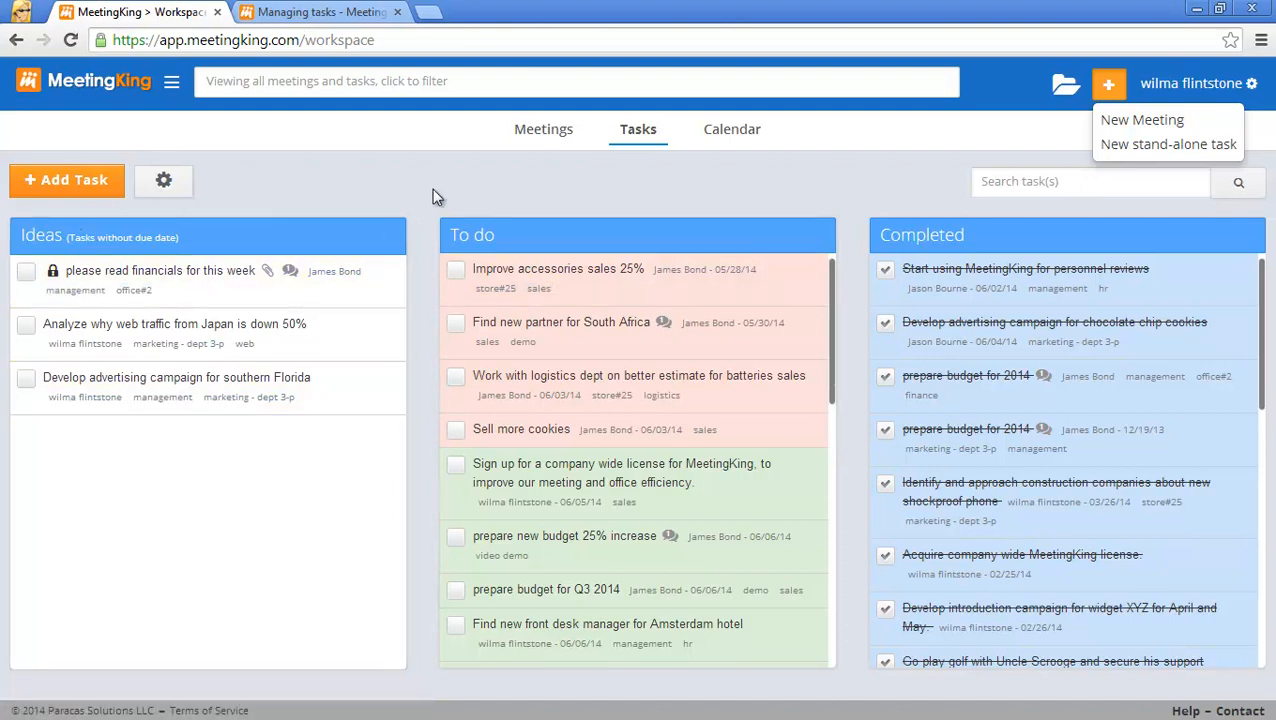
{"action": "mouse_move", "coordinate": [442, 189]}
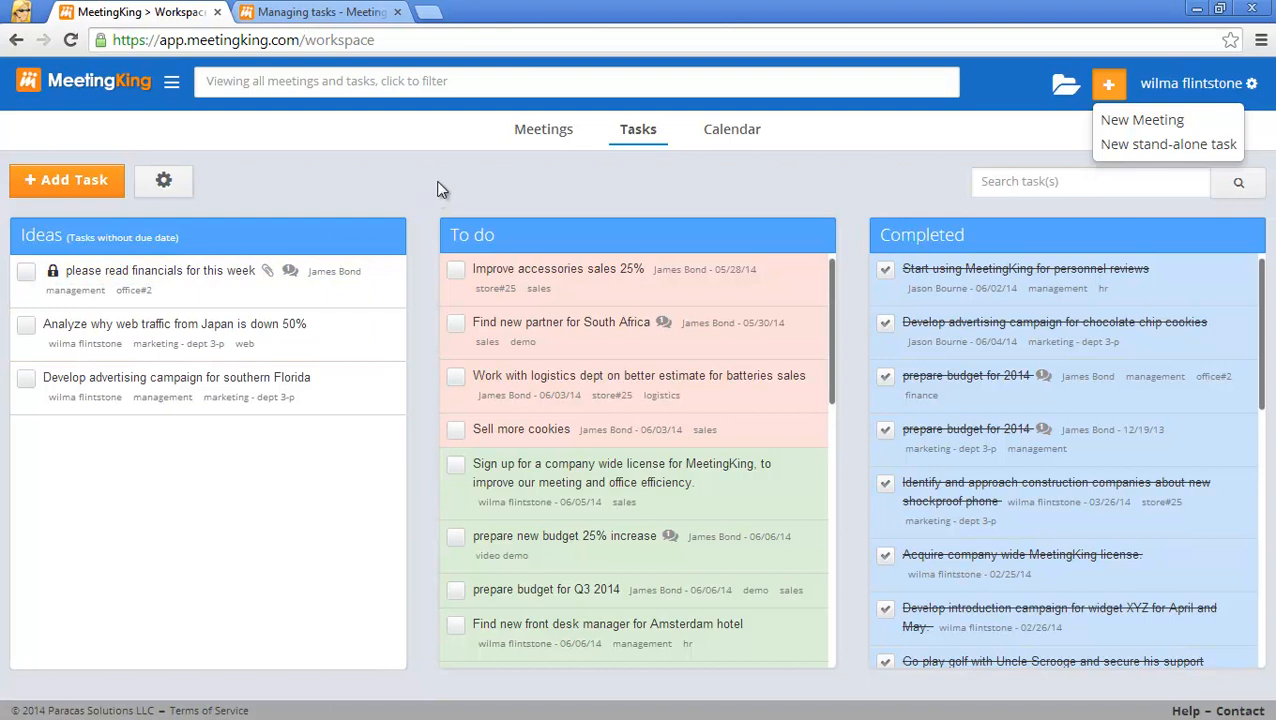
{"action": "mouse_move", "coordinate": [539, 213]}
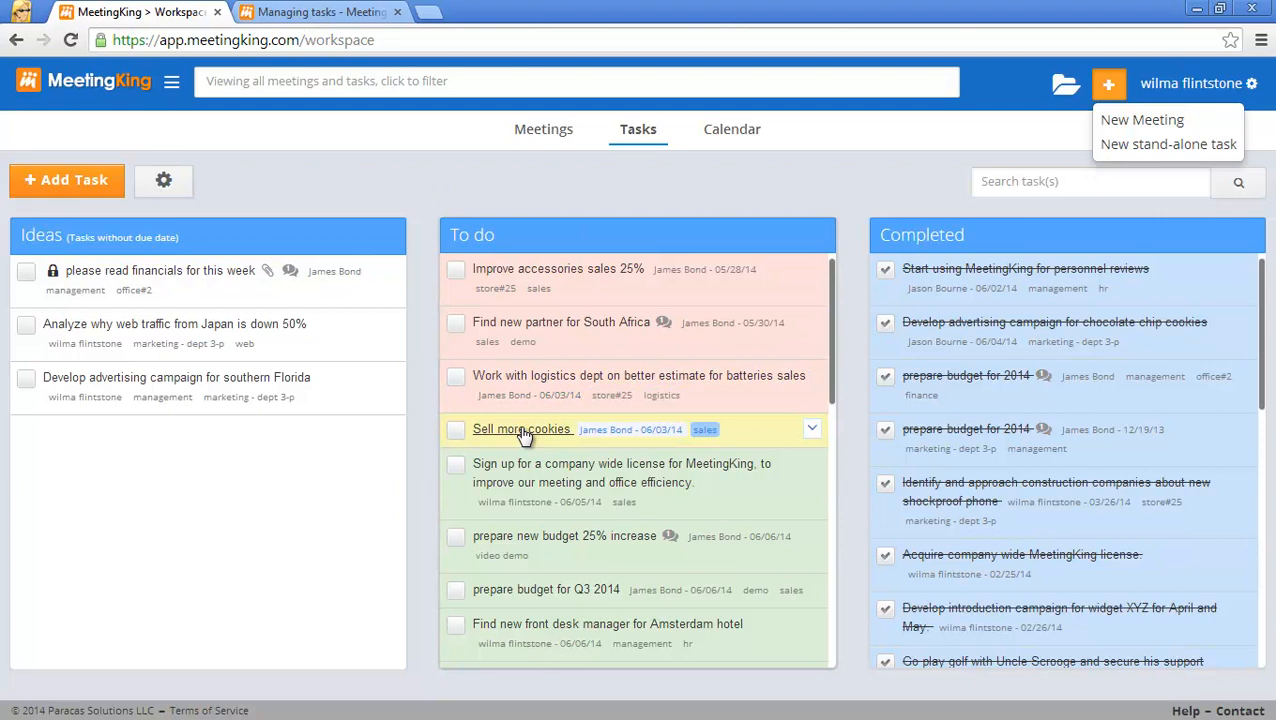
{"action": "left_click", "coordinate": [523, 429]}
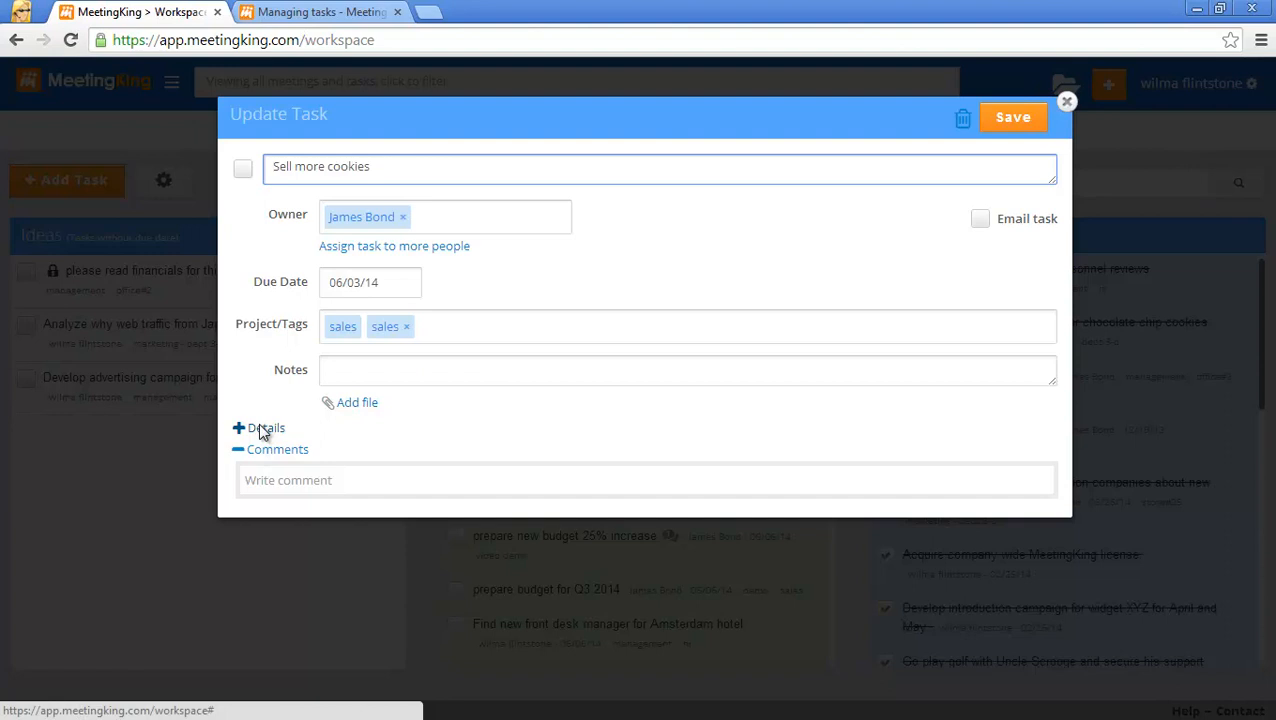
{"action": "left_click", "coordinate": [258, 428]}
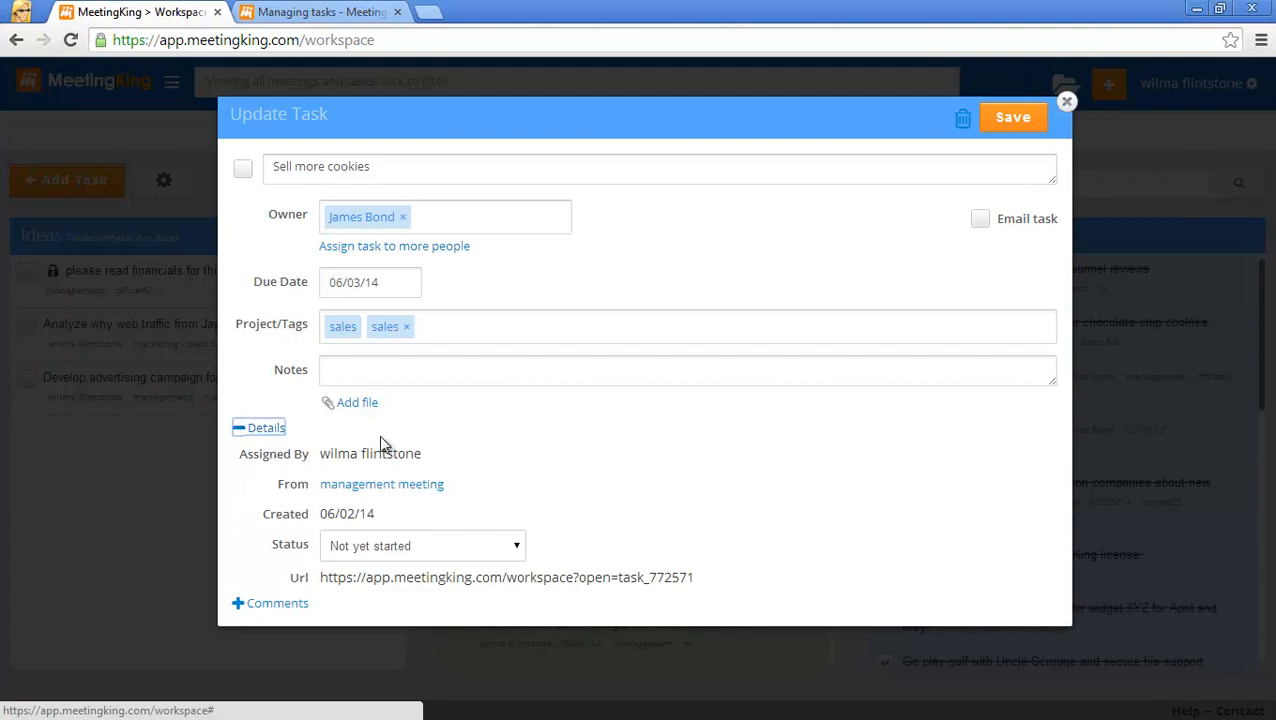
{"action": "mouse_move", "coordinate": [377, 502]}
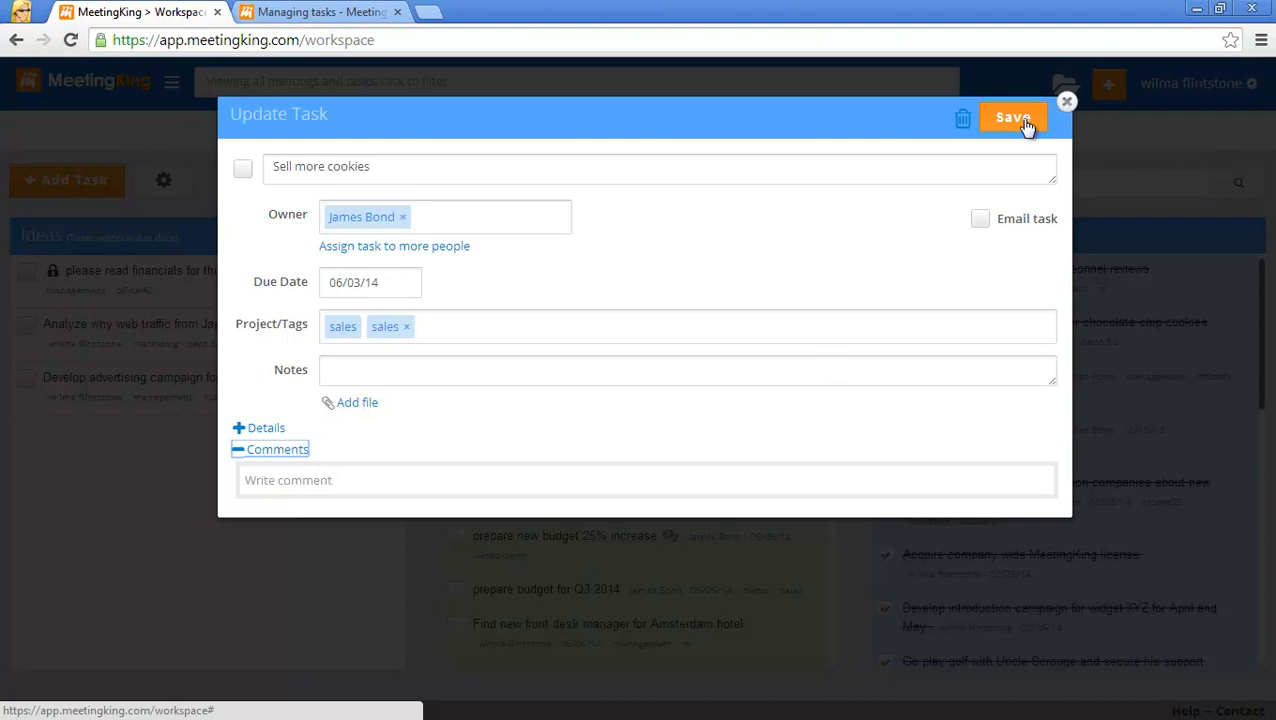
{"action": "left_click", "coordinate": [1014, 117]}
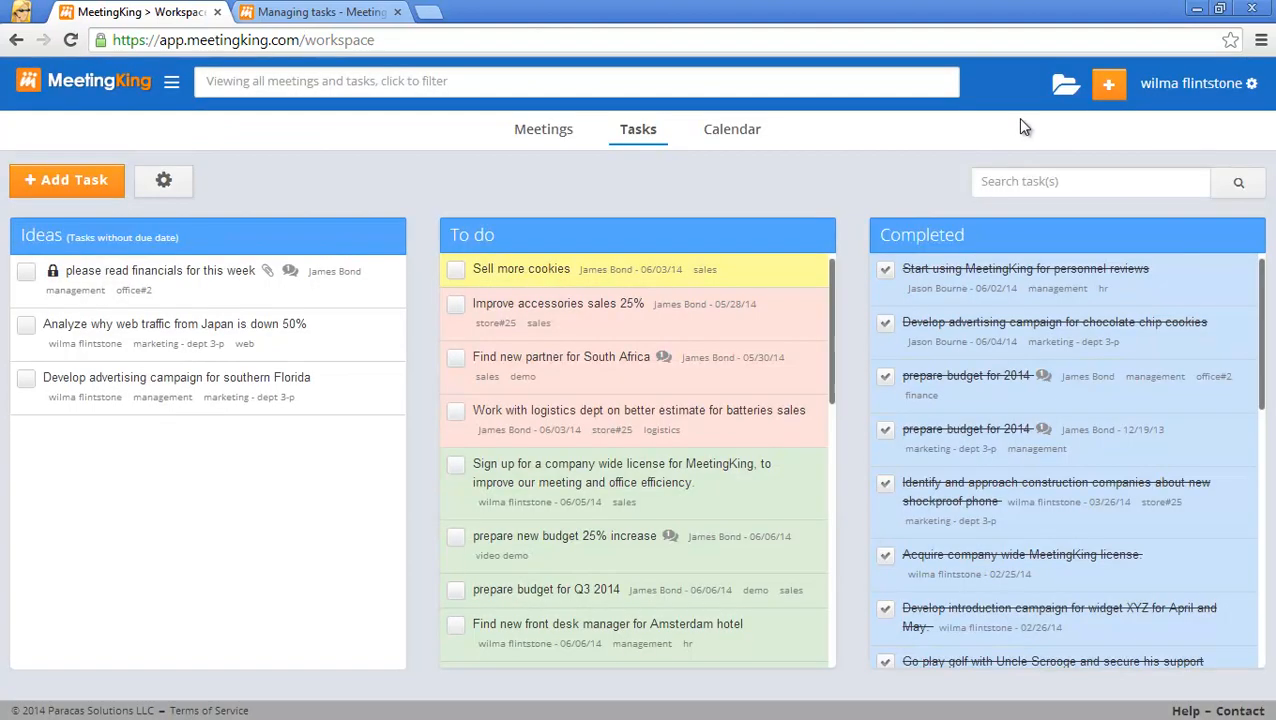
{"action": "mouse_move", "coordinate": [665, 362]}
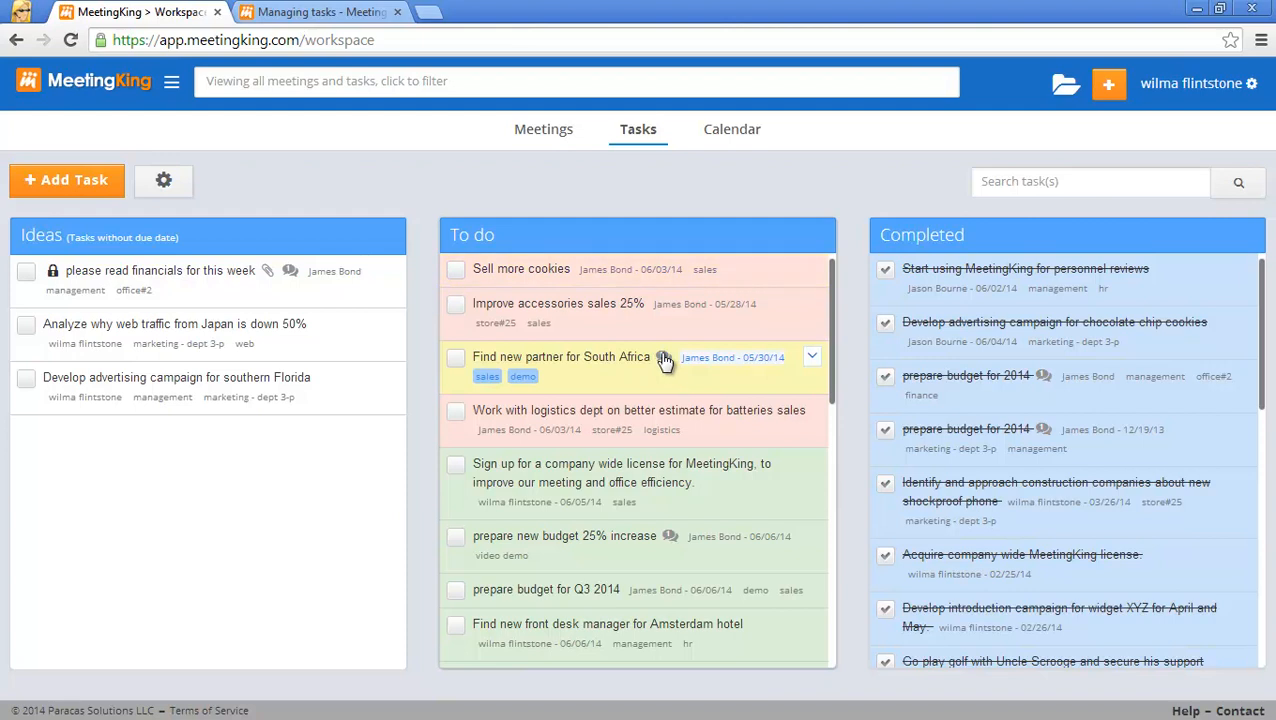
- Expand the 'Find new partner for South Africa' task to show its staff meeting and Kaapstad comment
{"action": "left_click", "coordinate": [663, 358]}
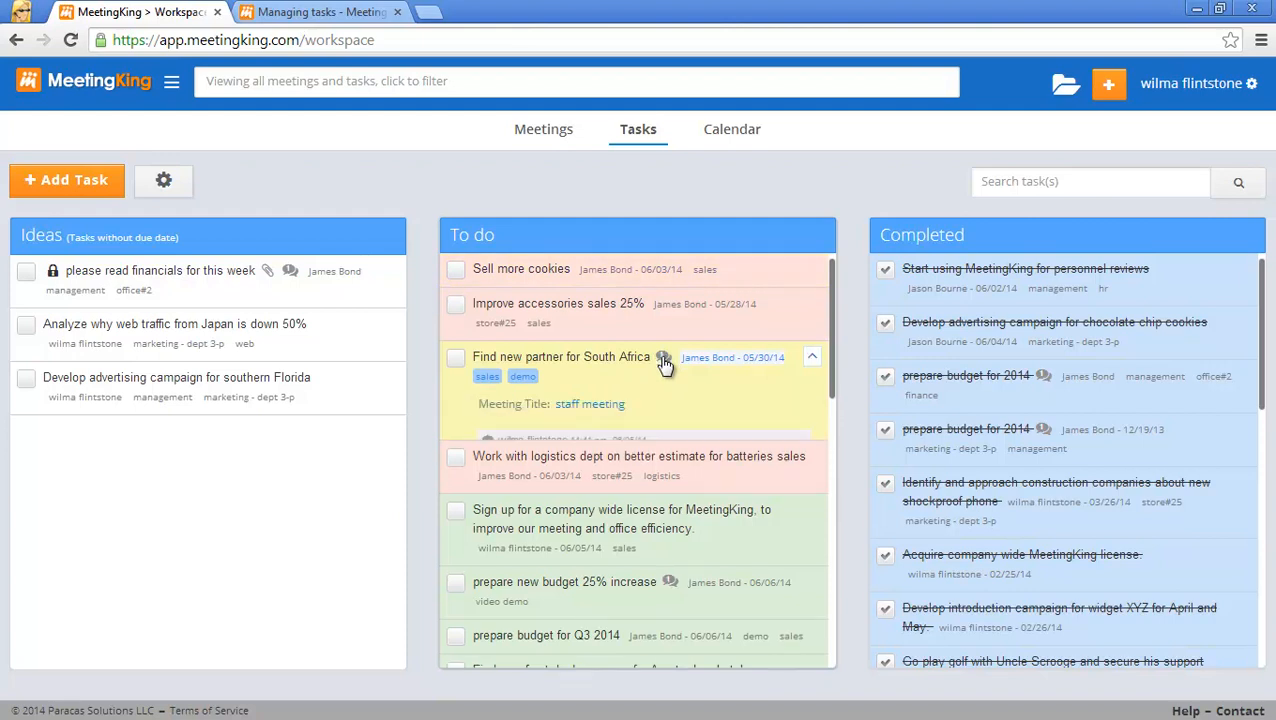
{"action": "left_click", "coordinate": [663, 357]}
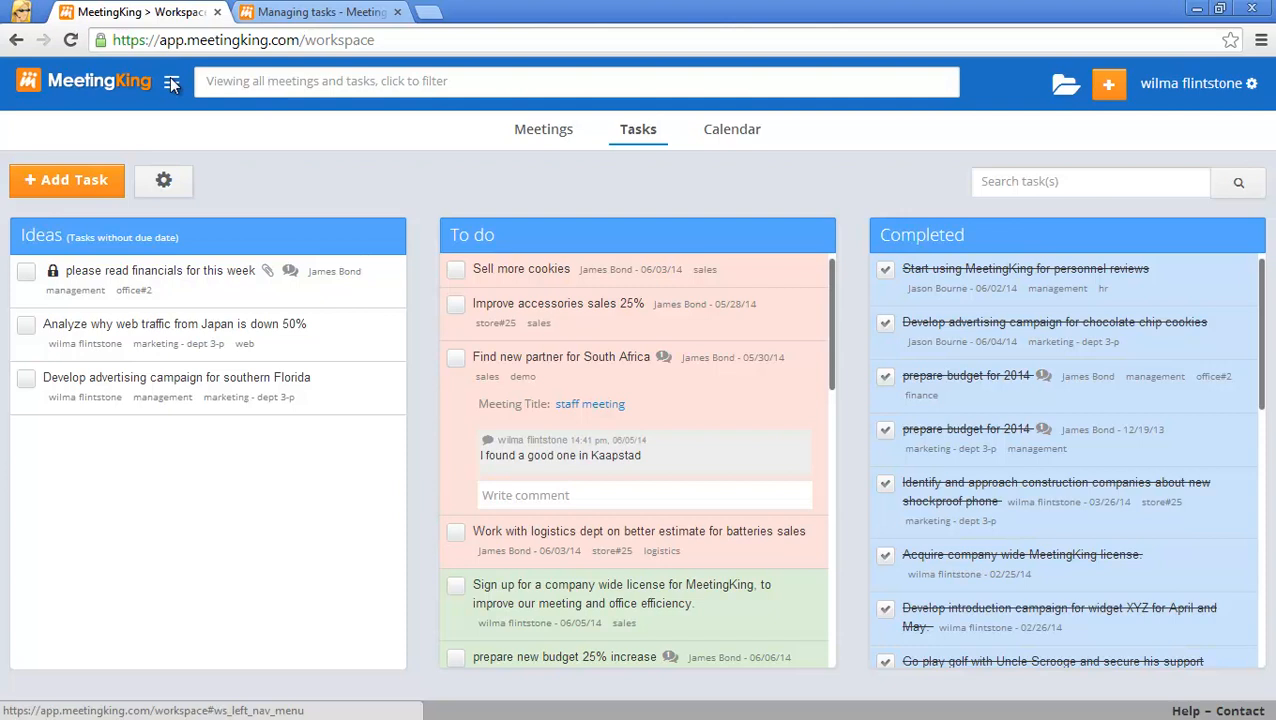
- Open the filter panel and its contacts list to filter tasks to wilma flintstone
{"action": "left_click", "coordinate": [175, 82]}
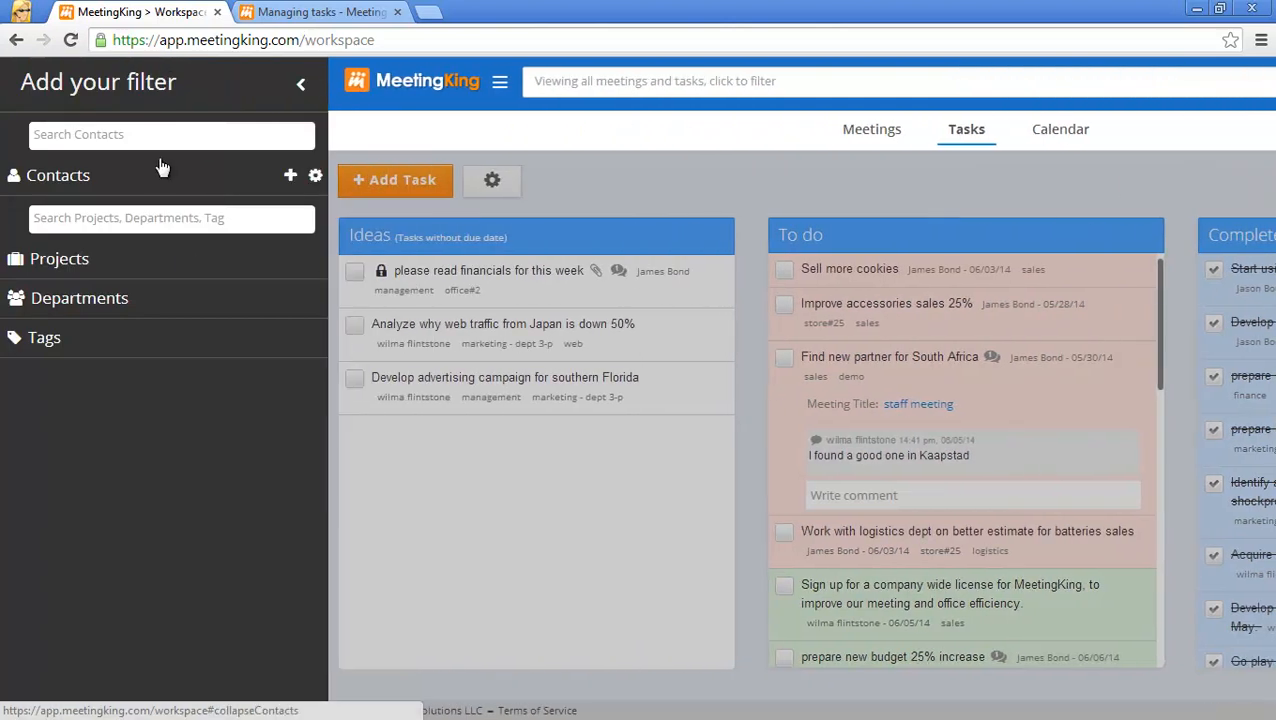
{"action": "left_click", "coordinate": [301, 82]}
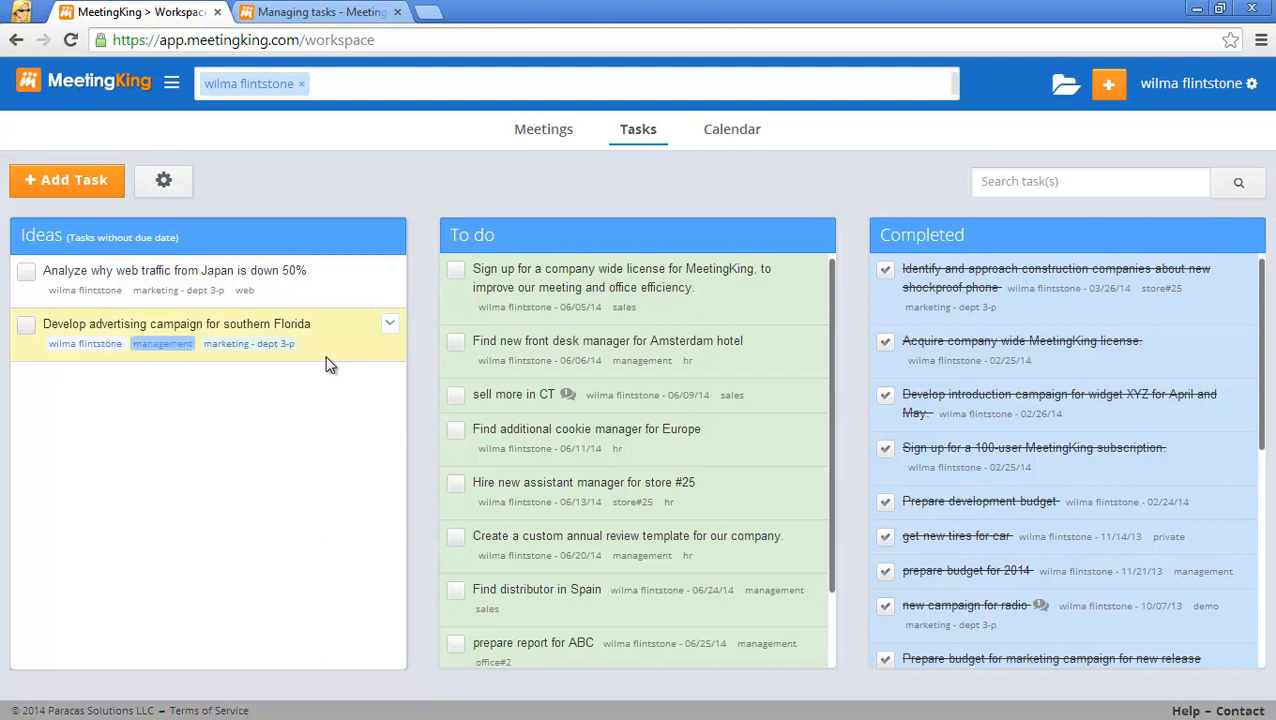
{"action": "mouse_move", "coordinate": [160, 299]}
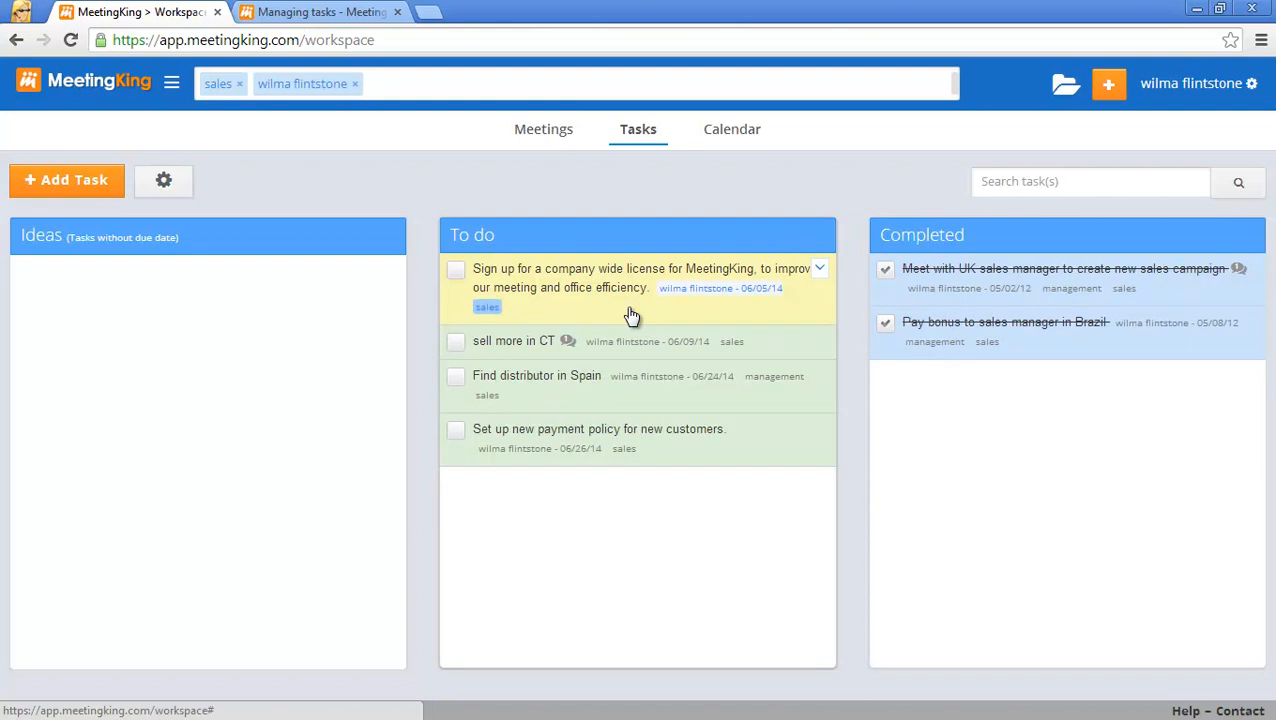
{"action": "mouse_move", "coordinate": [747, 278]}
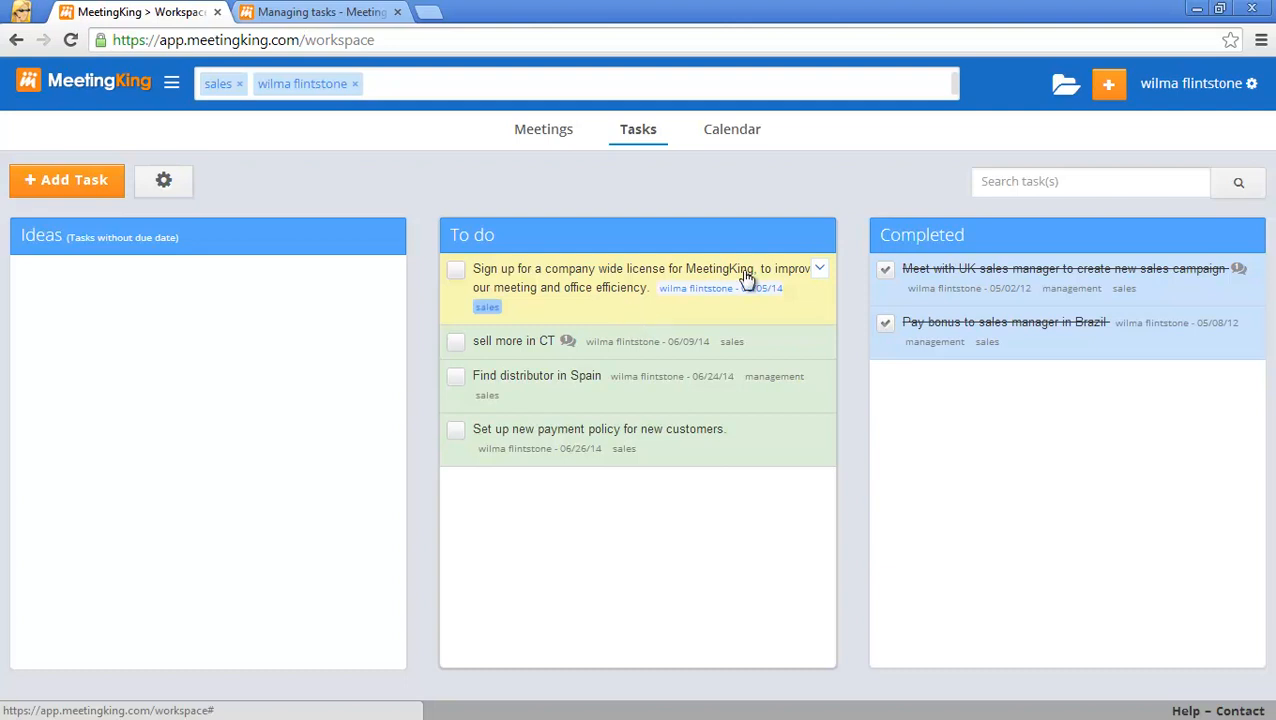
- Show the June 2014 calendar and remove the person and sales filters
{"action": "left_click", "coordinate": [723, 128]}
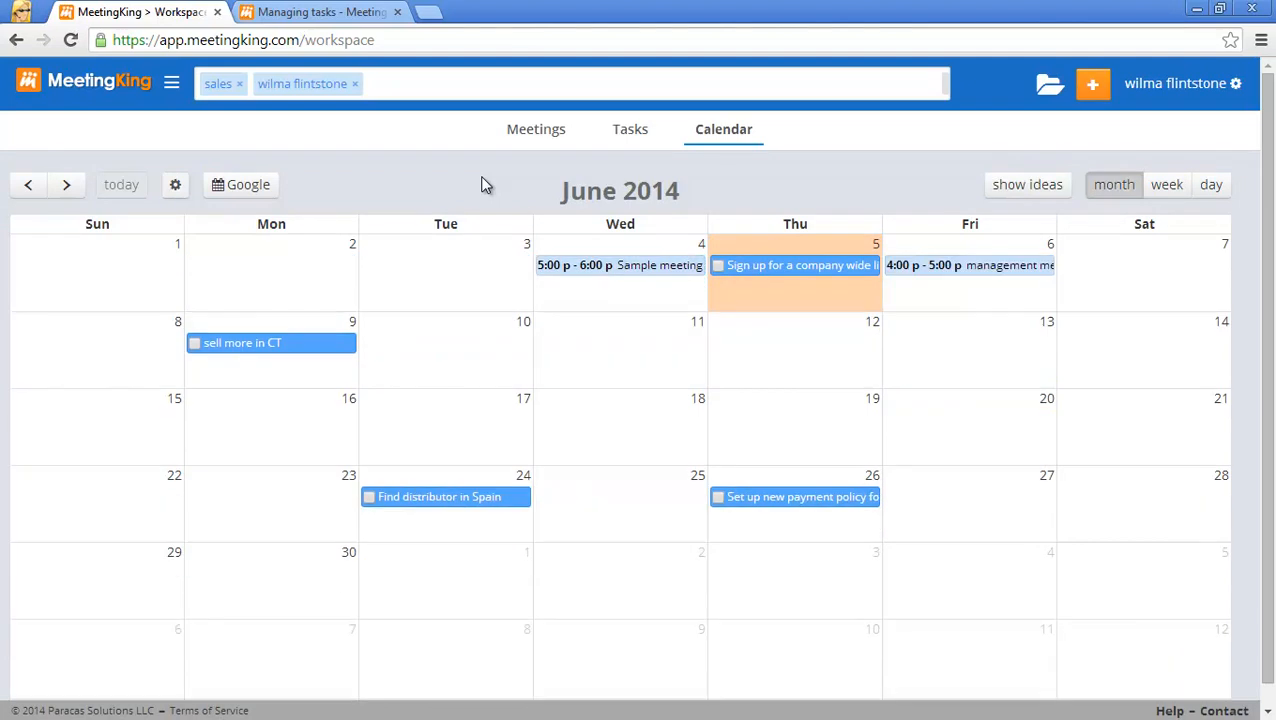
{"action": "mouse_move", "coordinate": [414, 195]}
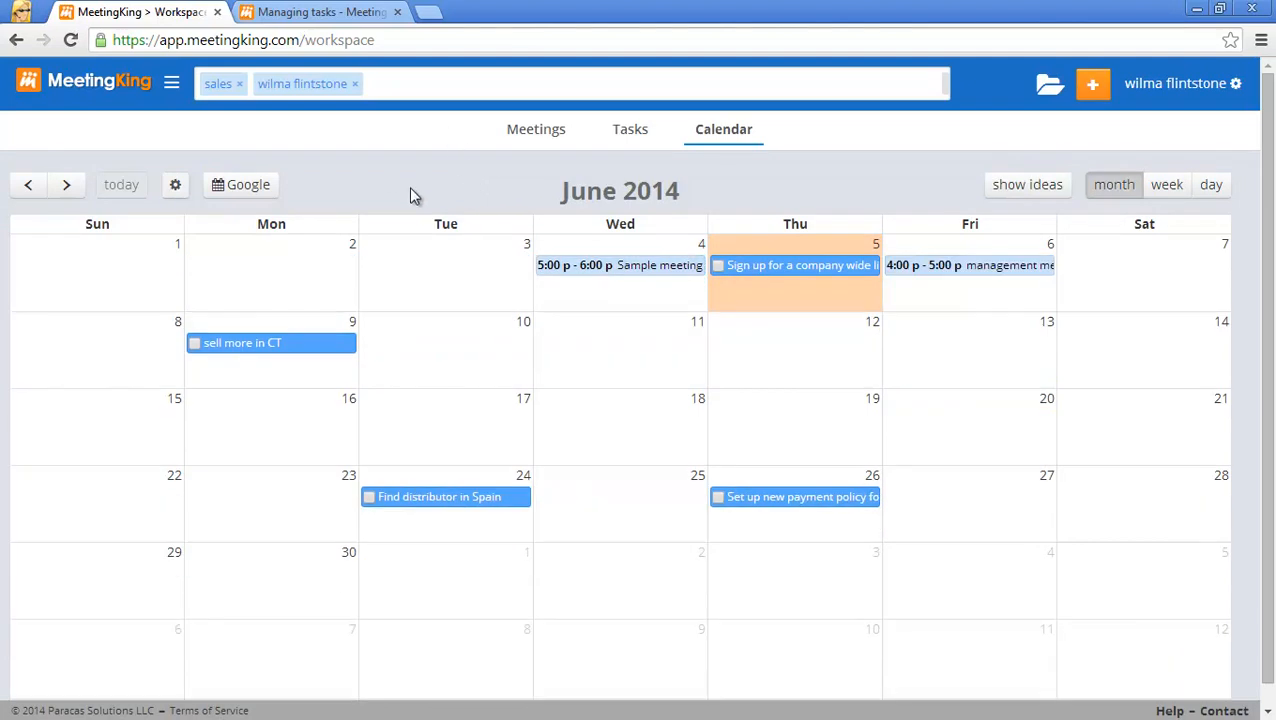
{"action": "mouse_move", "coordinate": [365, 98]}
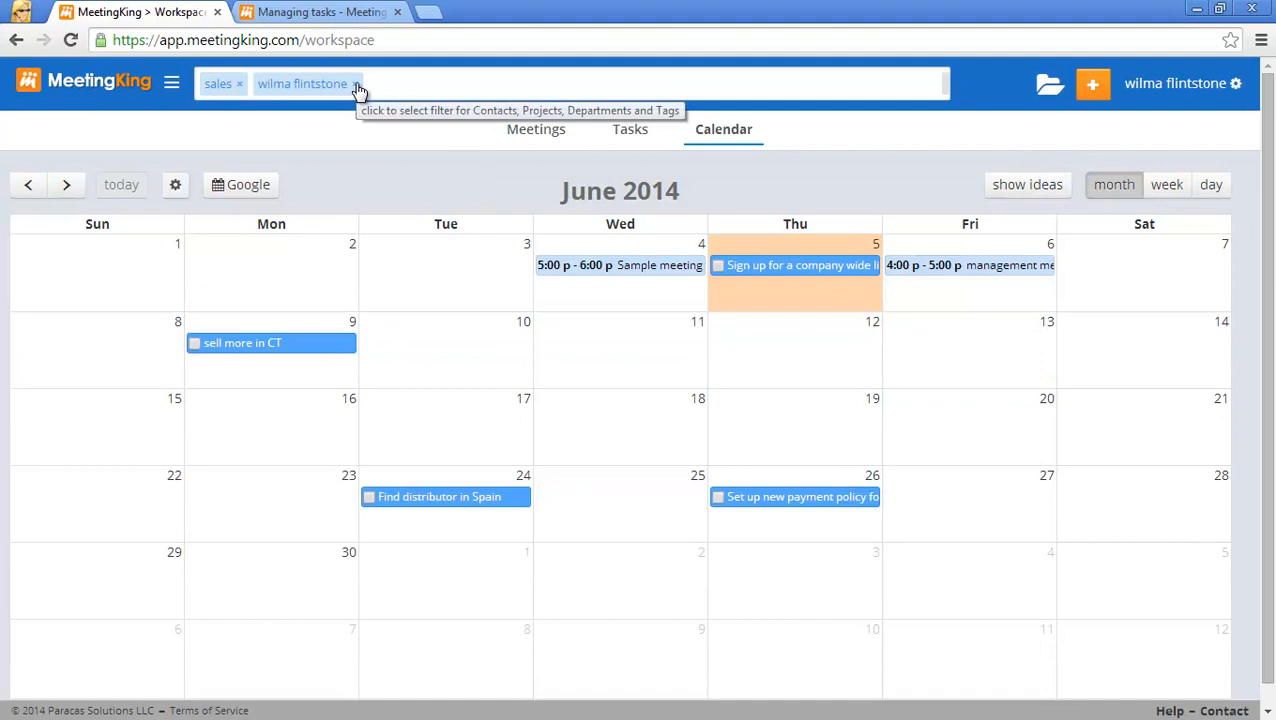
{"action": "left_click", "coordinate": [356, 84]}
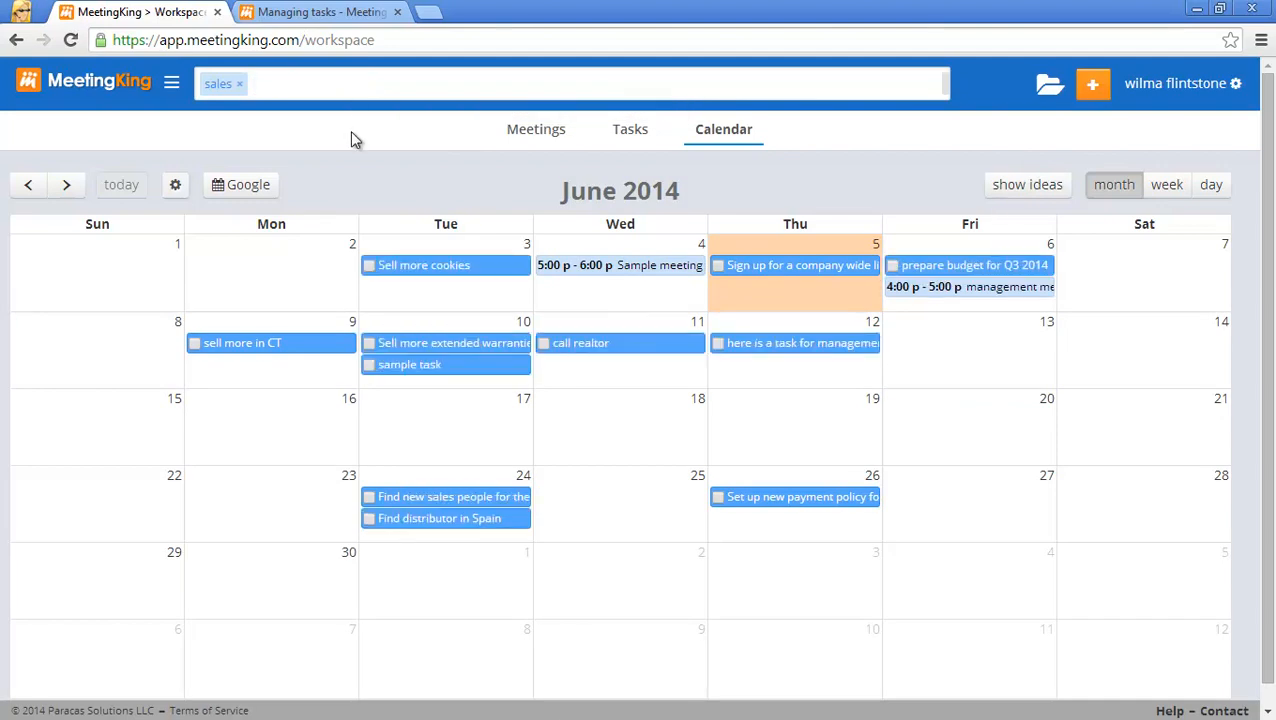
{"action": "left_click", "coordinate": [241, 83]}
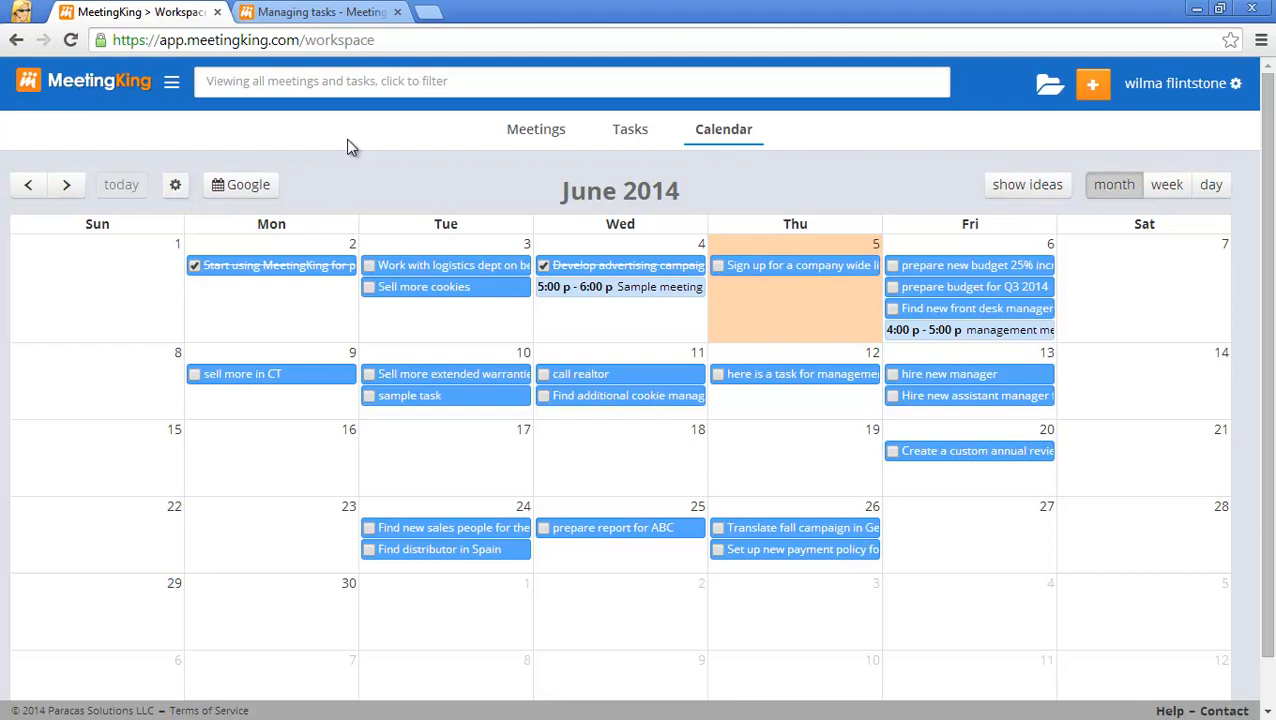
{"action": "mouse_move", "coordinate": [407, 303]}
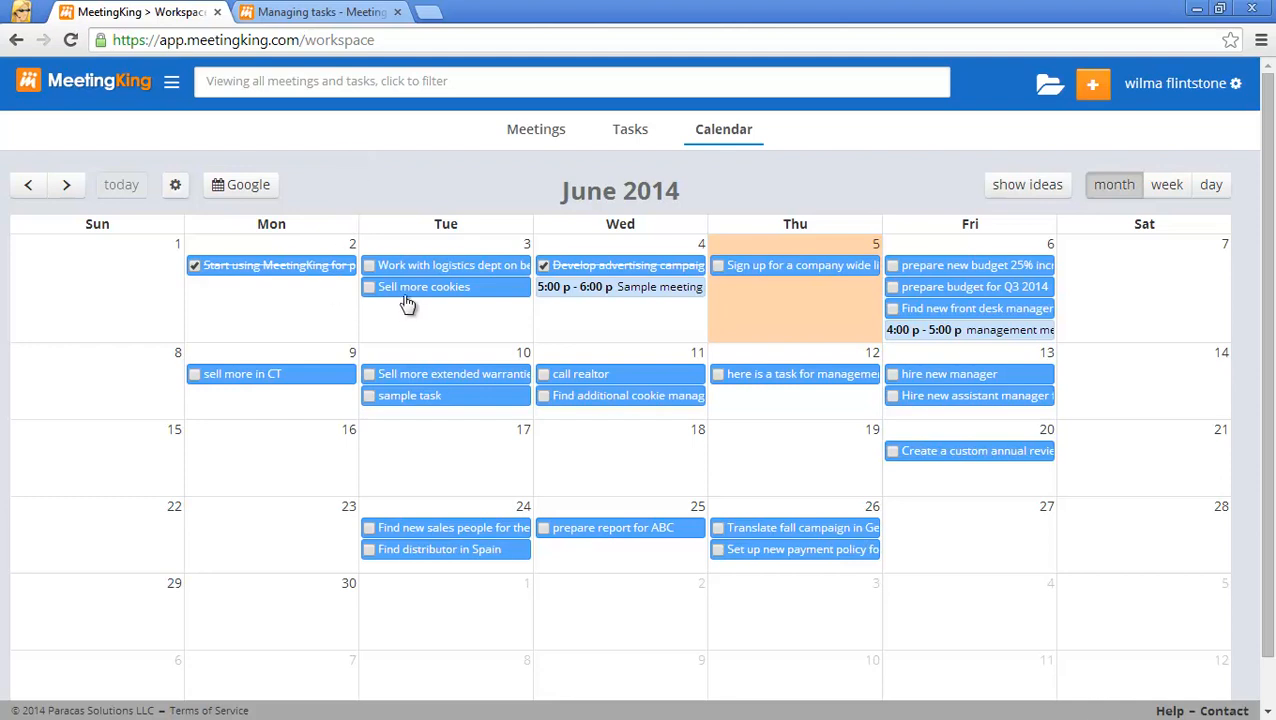
{"action": "mouse_move", "coordinate": [413, 287]}
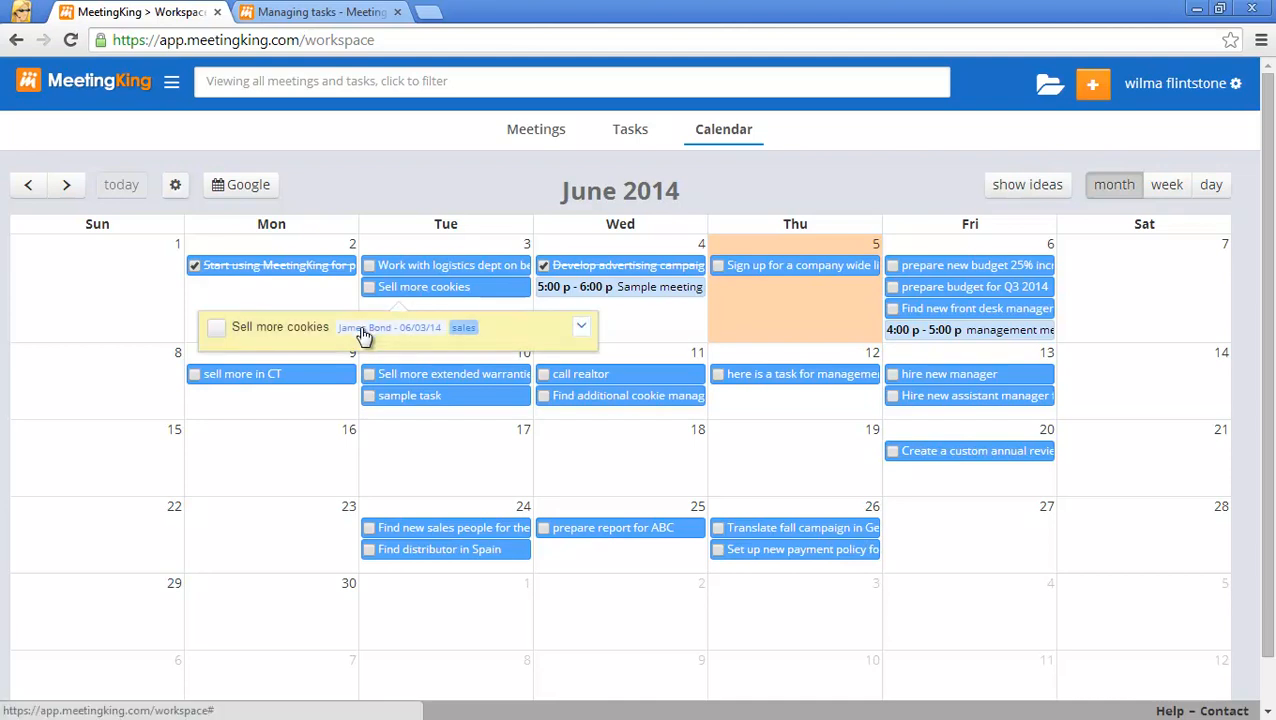
{"action": "mouse_move", "coordinate": [406, 340]}
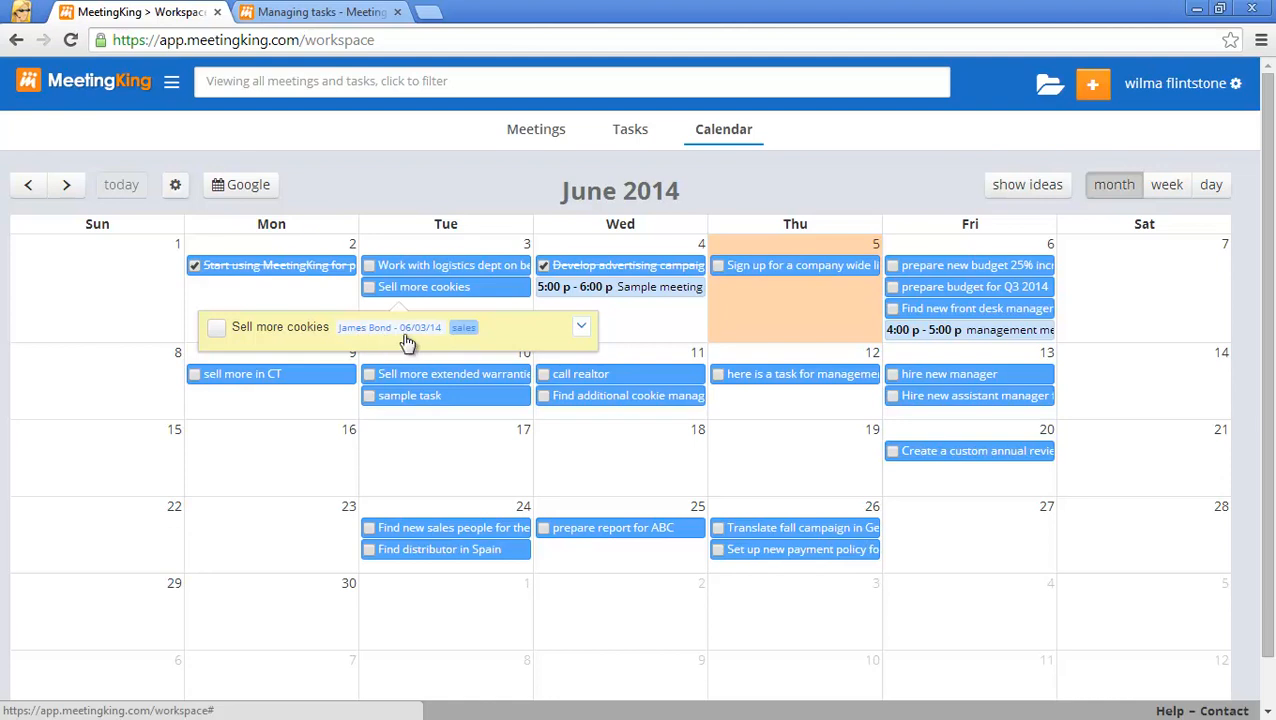
{"action": "mouse_move", "coordinate": [463, 332]}
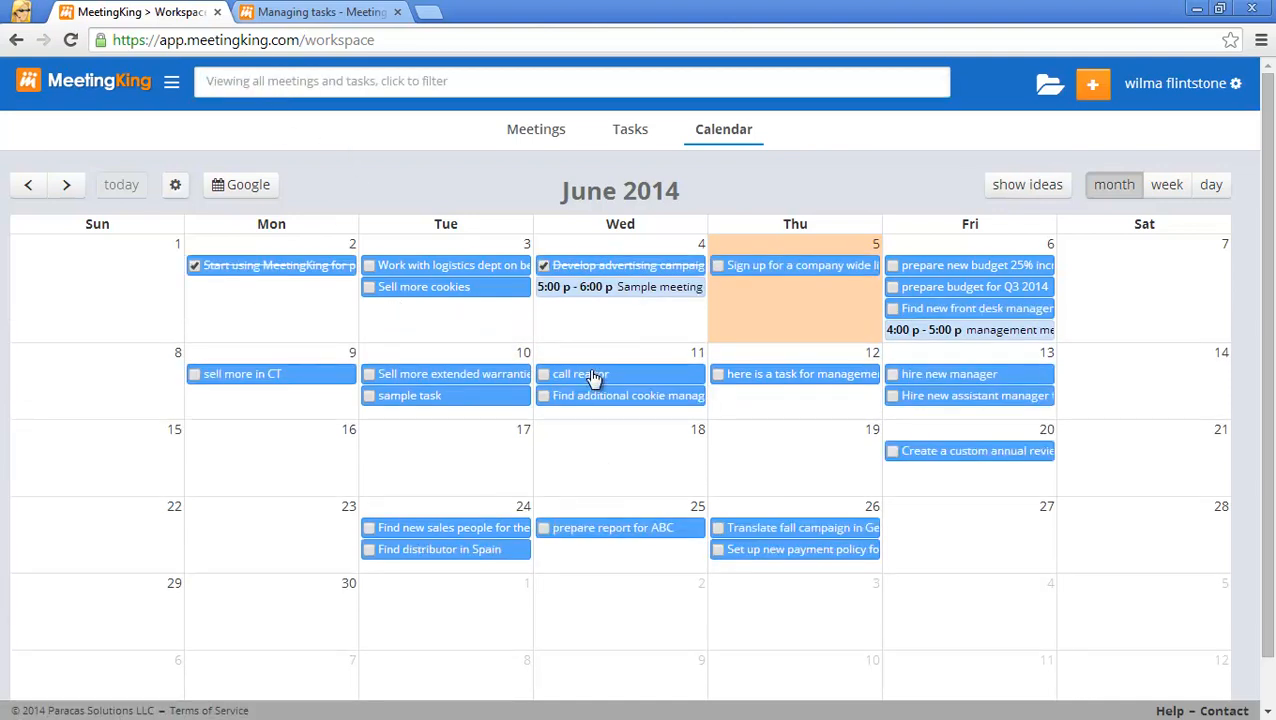
{"action": "mouse_move", "coordinate": [580, 374]}
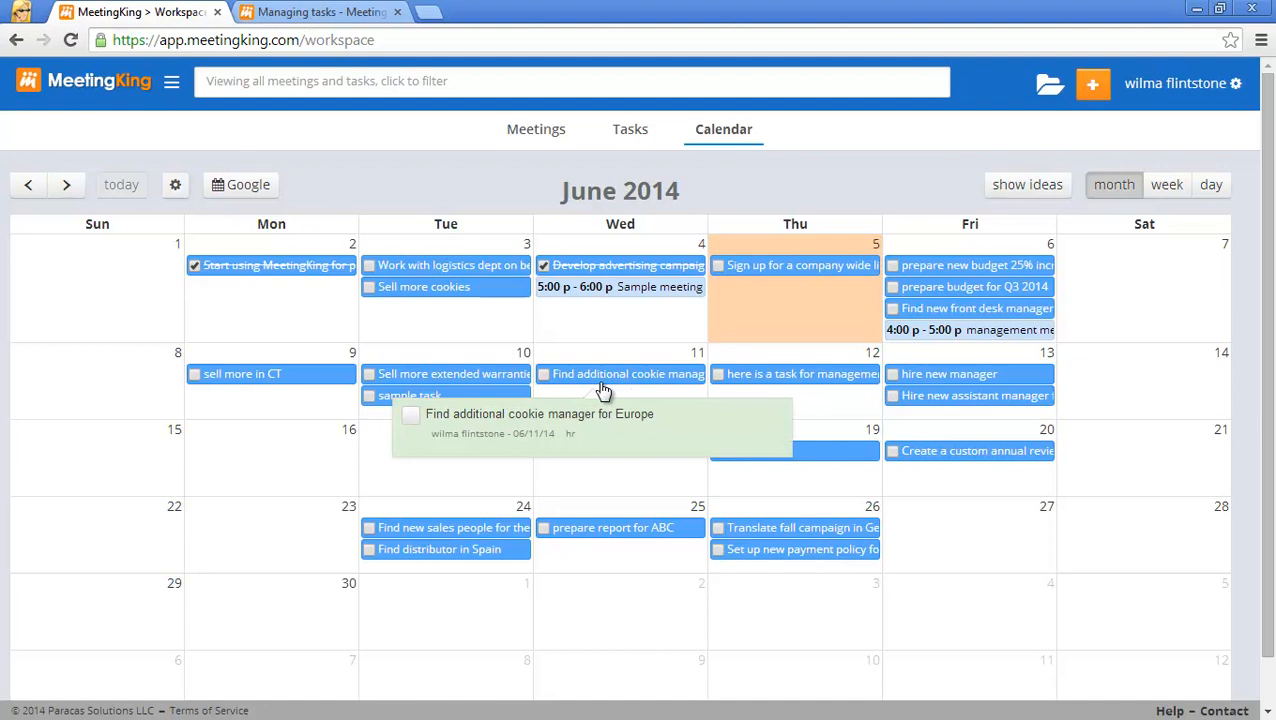
- Drag the 'Analyze why web traffic from Japan is down 50%' idea onto June 18
{"action": "left_click", "coordinate": [1027, 184]}
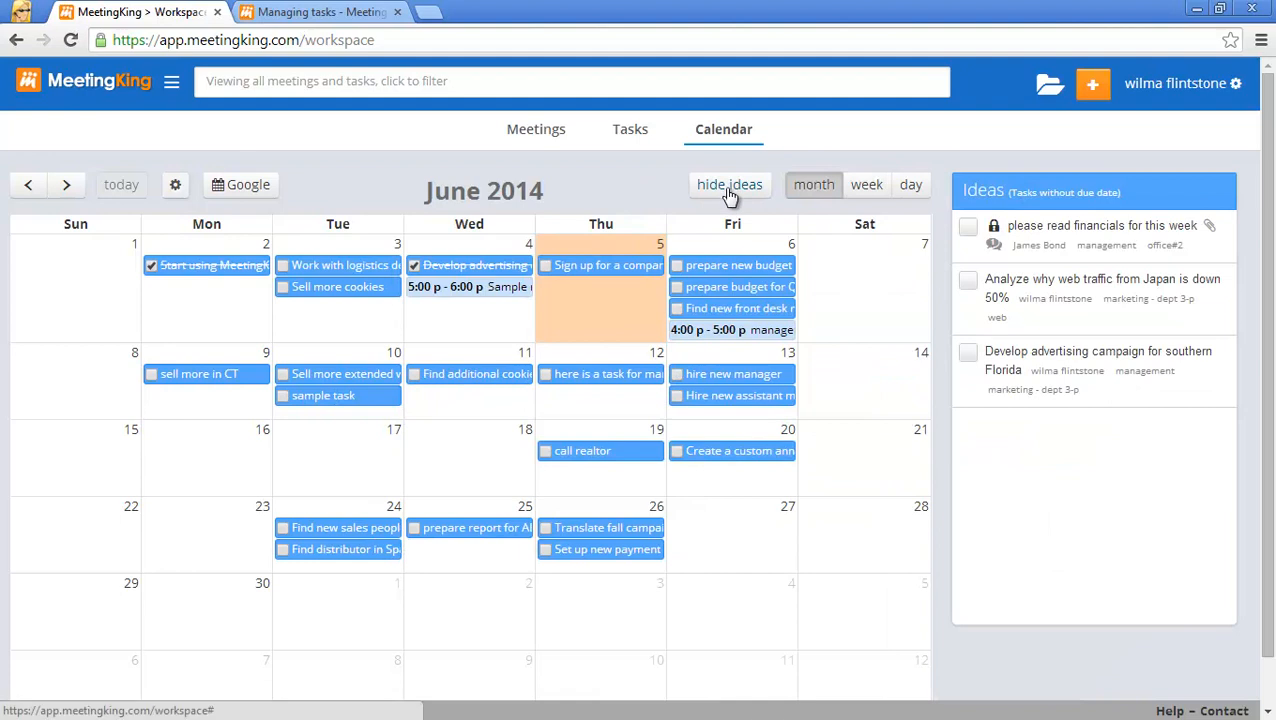
{"action": "mouse_move", "coordinate": [1095, 285]}
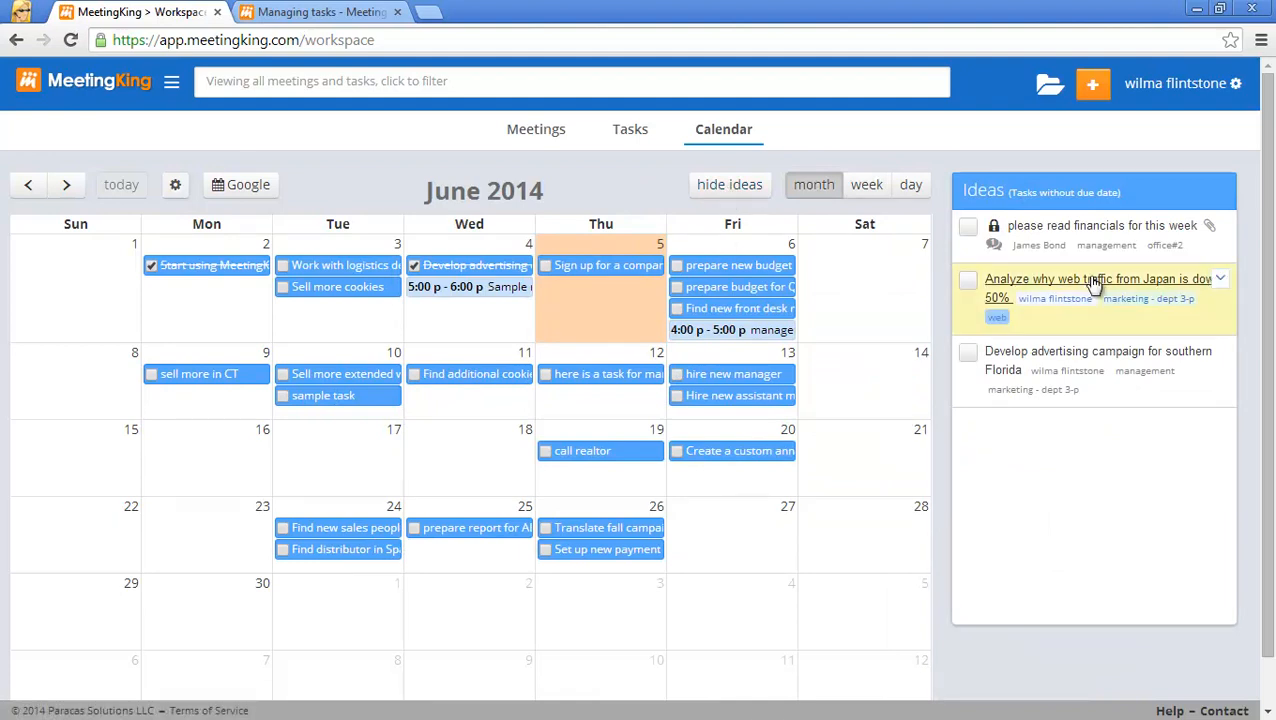
{"action": "left_click_drag", "start_coordinate": [1095, 288], "coordinate": [470, 450]}
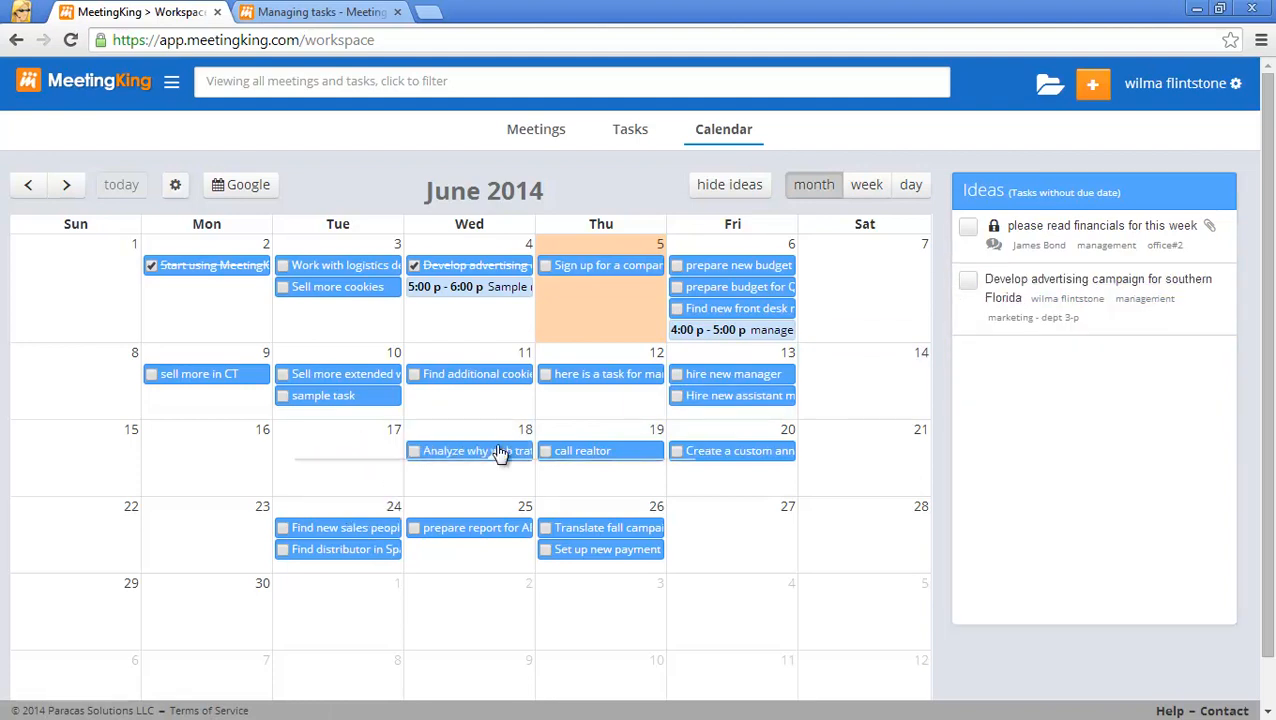
{"action": "mouse_move", "coordinate": [470, 451]}
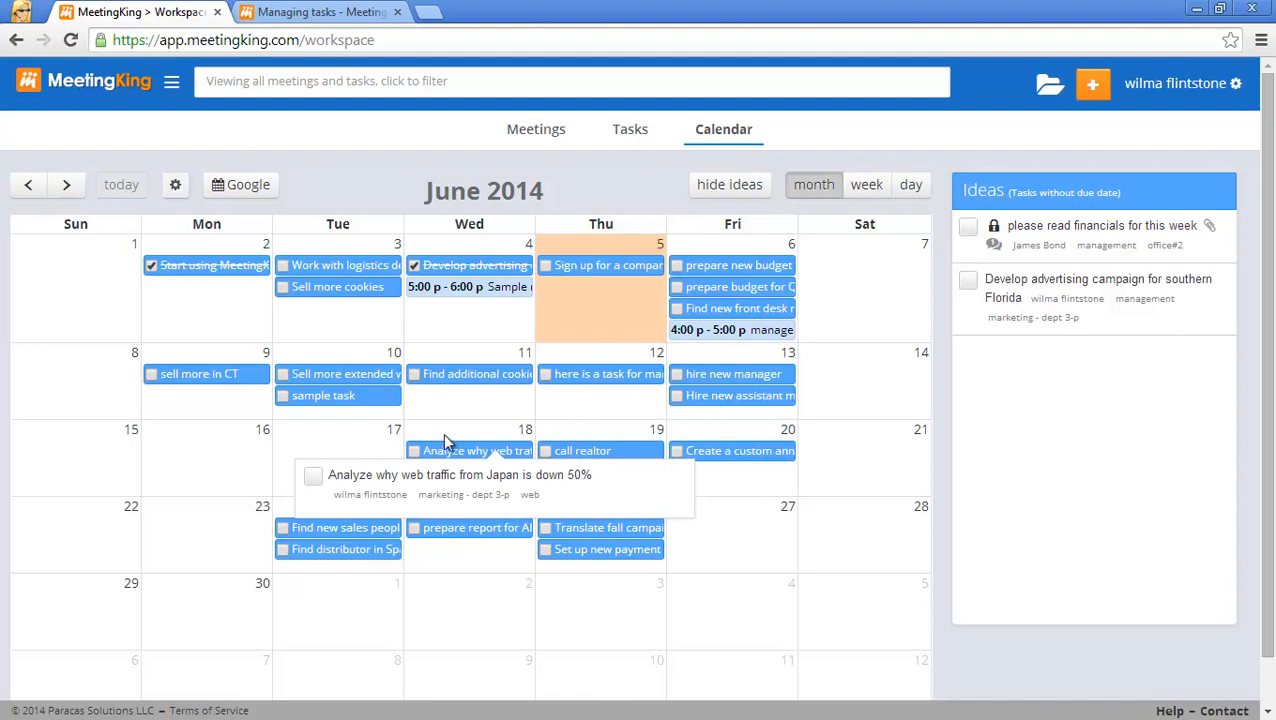
{"action": "mouse_move", "coordinate": [510, 450]}
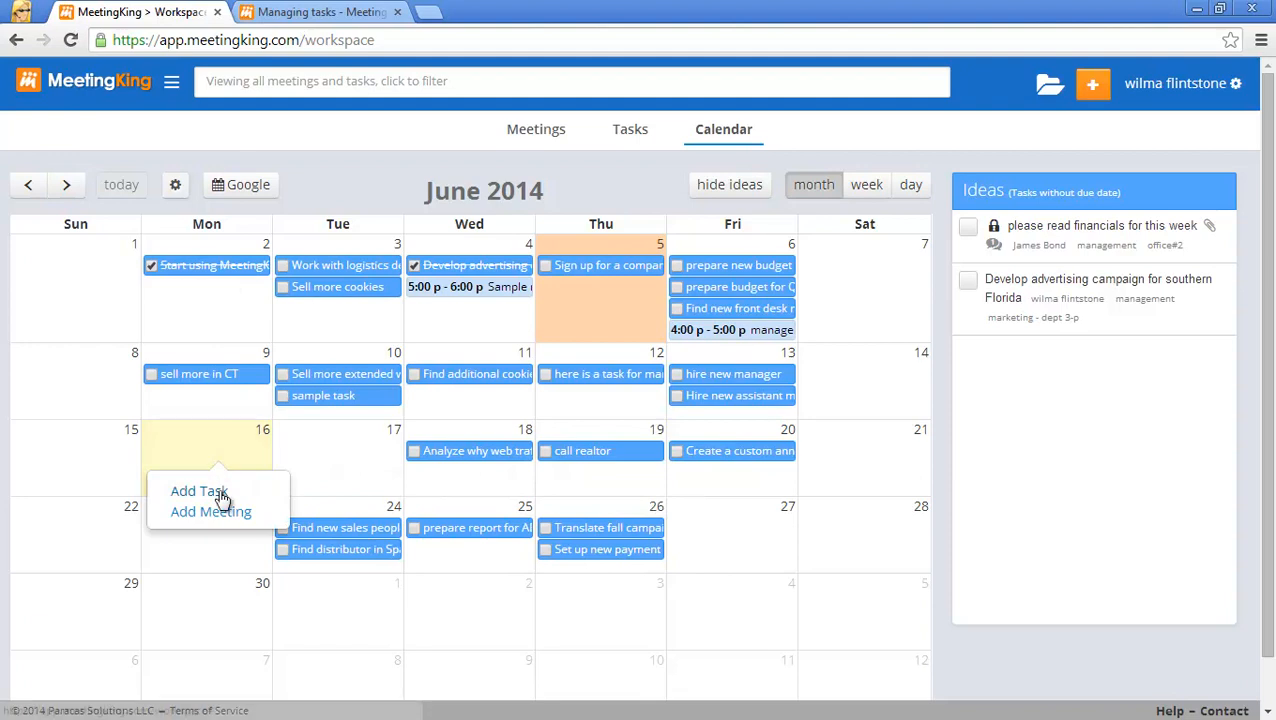
- Open a New Task form with due date 06/16/14 from the June 16 cell
{"action": "left_click", "coordinate": [197, 490]}
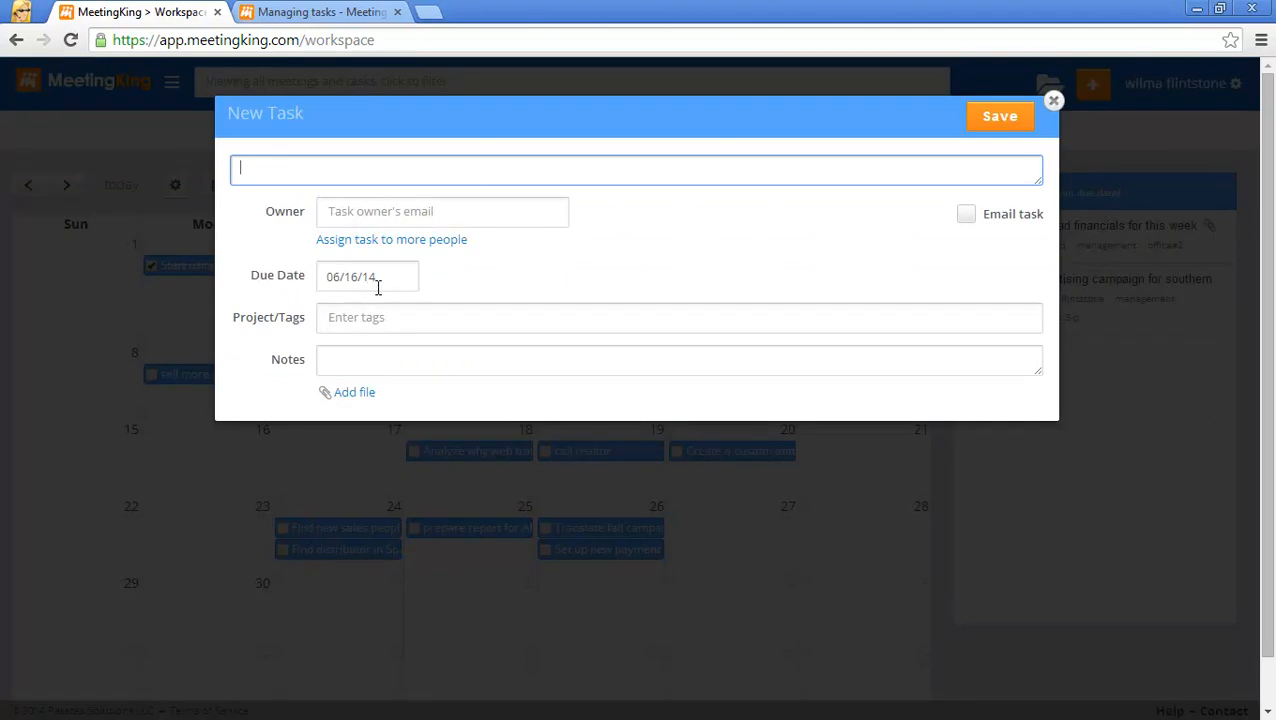
{"action": "mouse_move", "coordinate": [999, 116]}
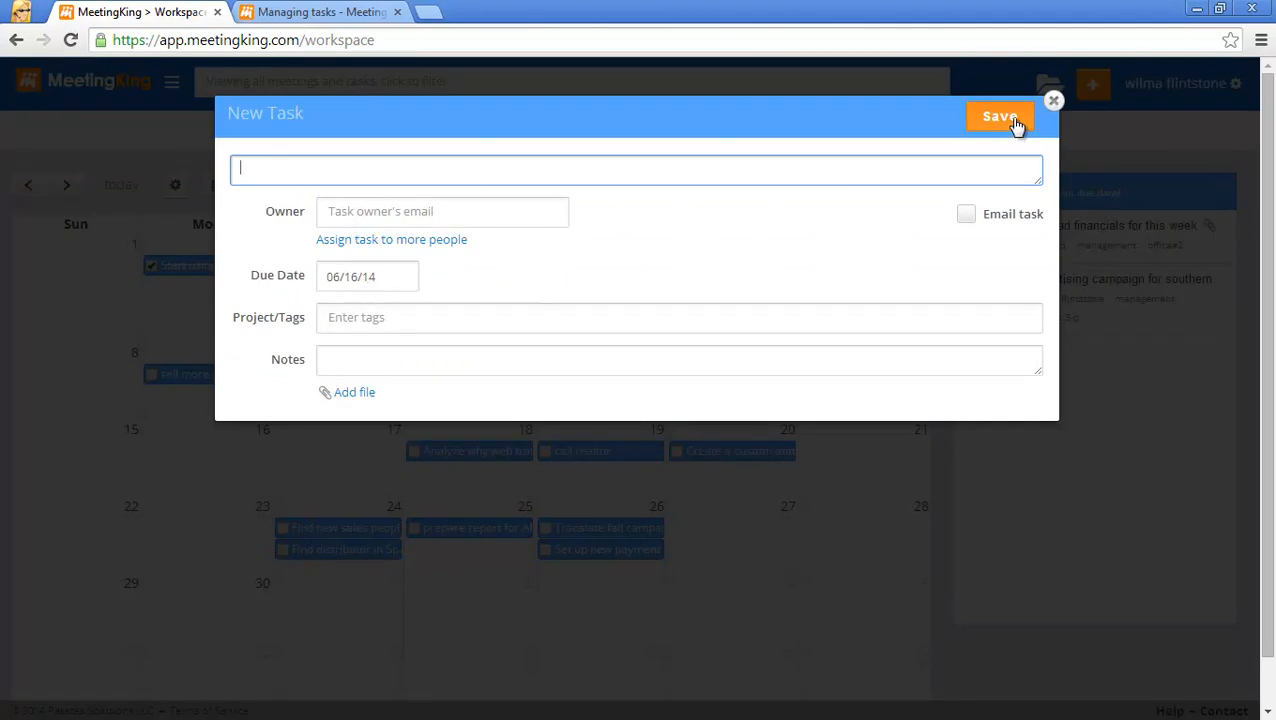